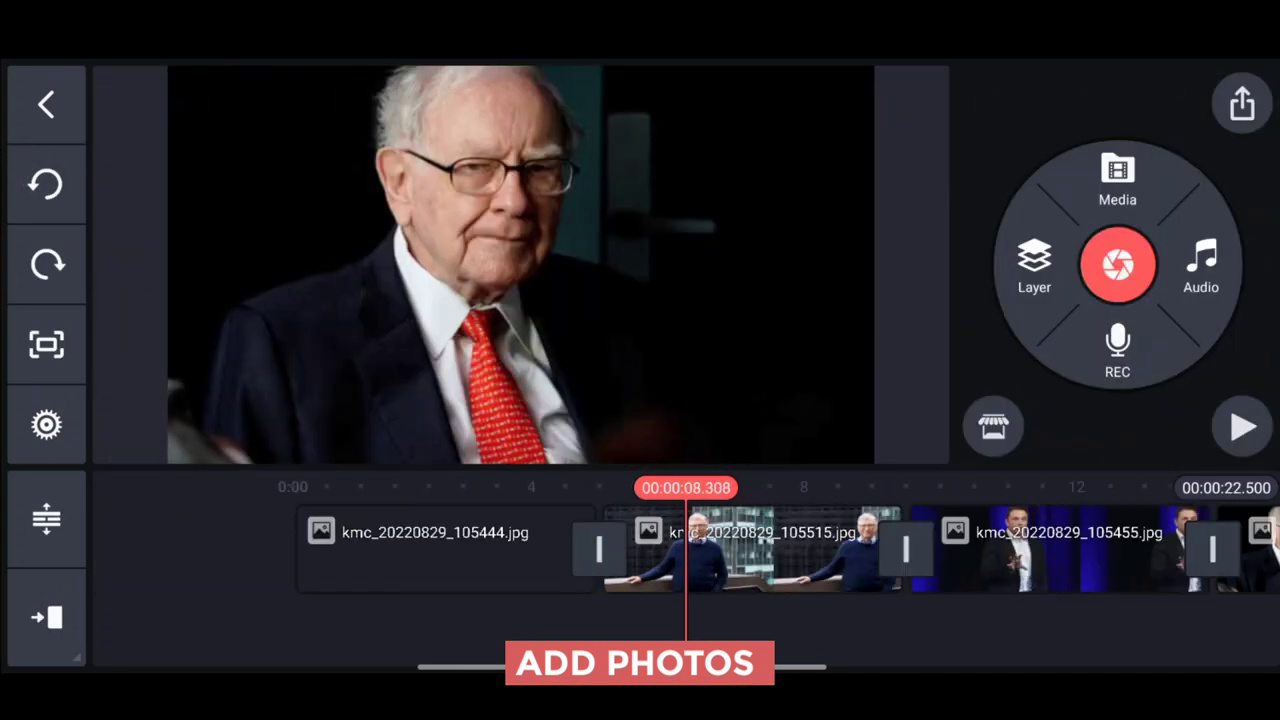
Shorten the durations of the first photo clips on the timeline.
click(840, 550)
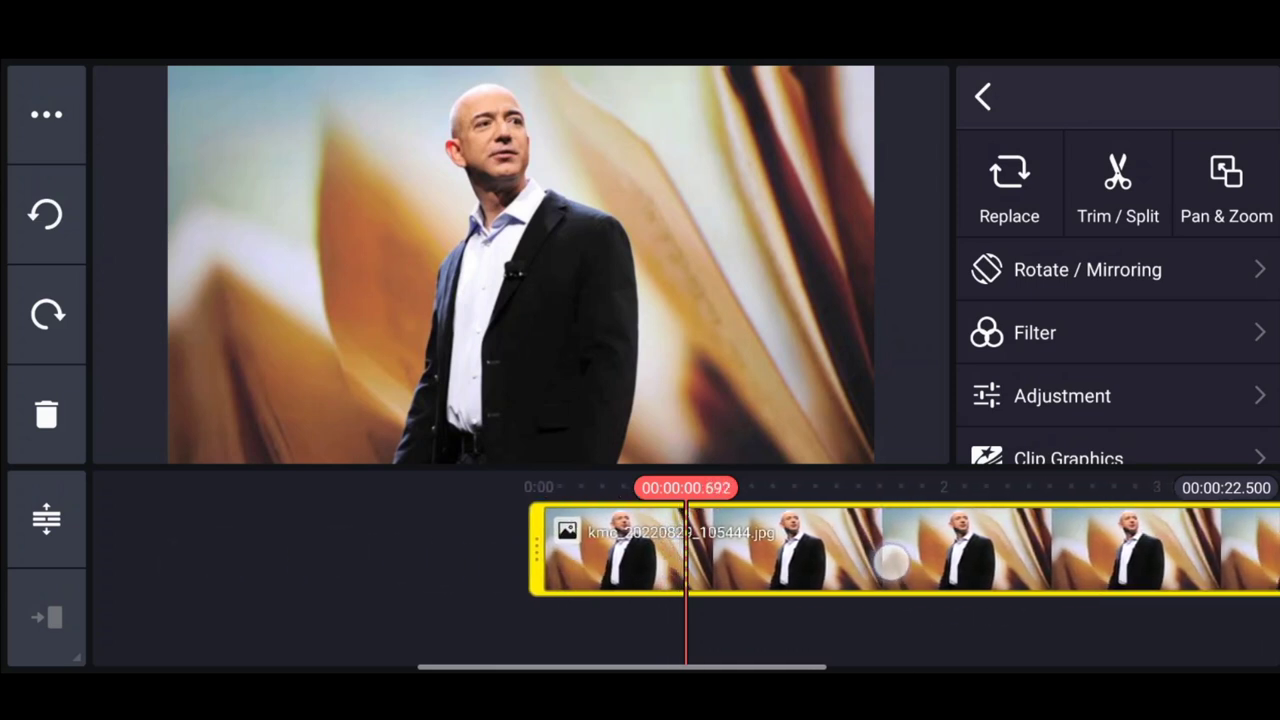
click(1116, 184)
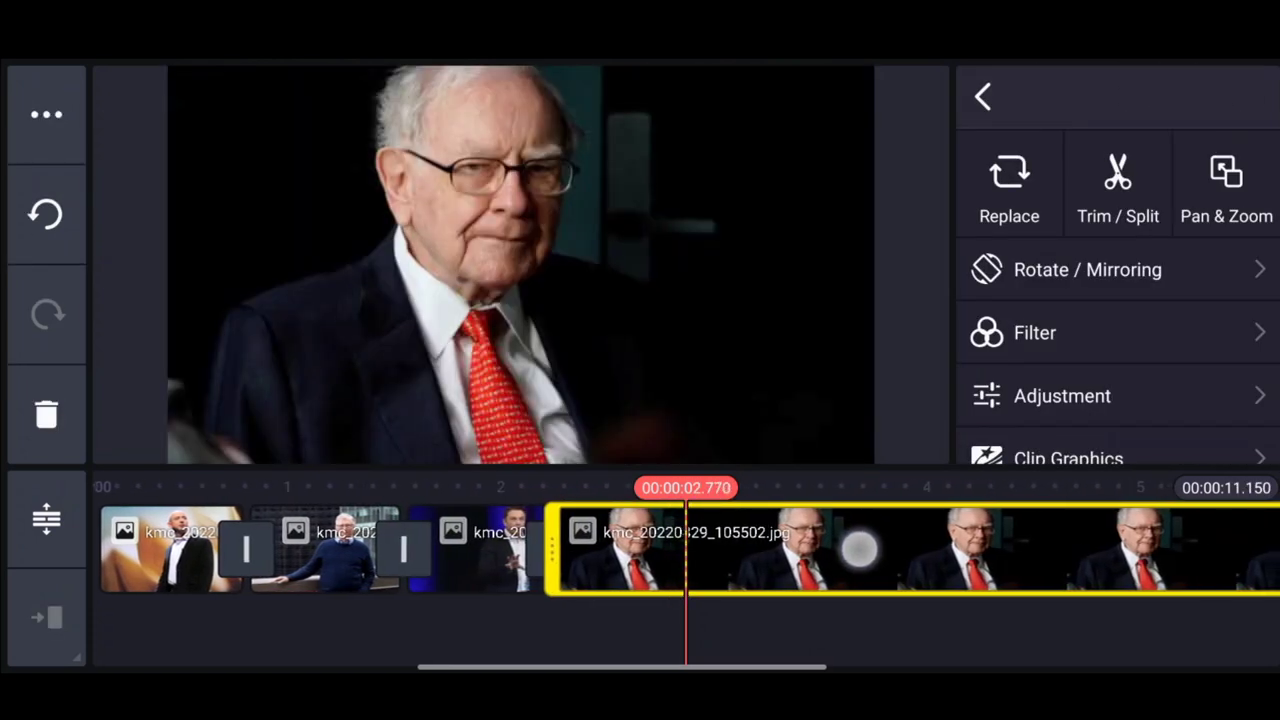
click(1116, 184)
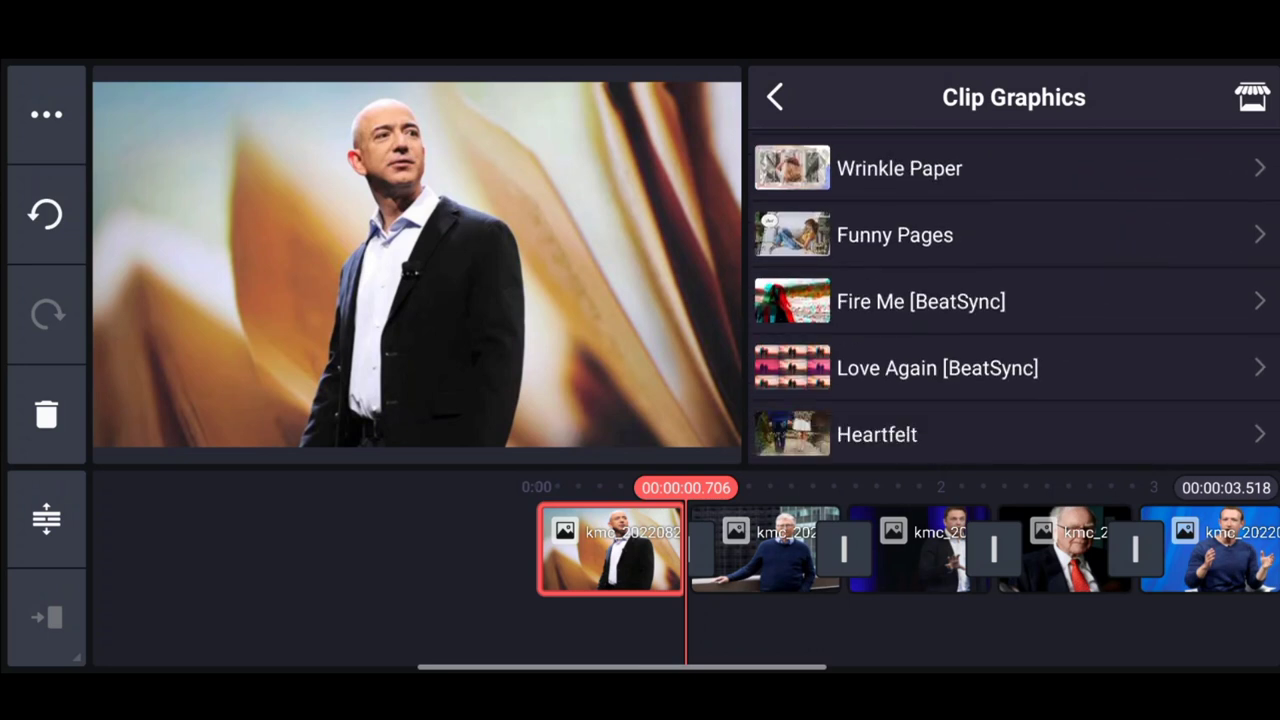
Apply the Sweet Lies [BeatSync] clip graphic to the first photo clip.
scroll(down, 3)
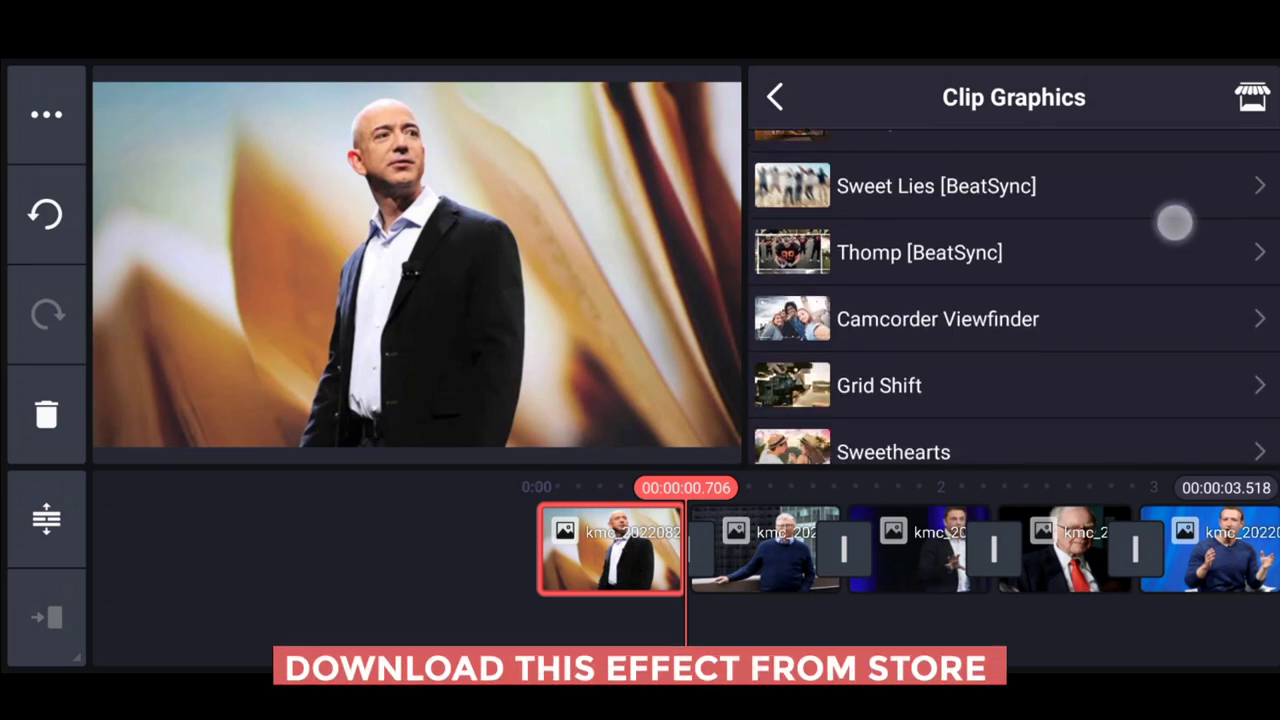
click(936, 186)
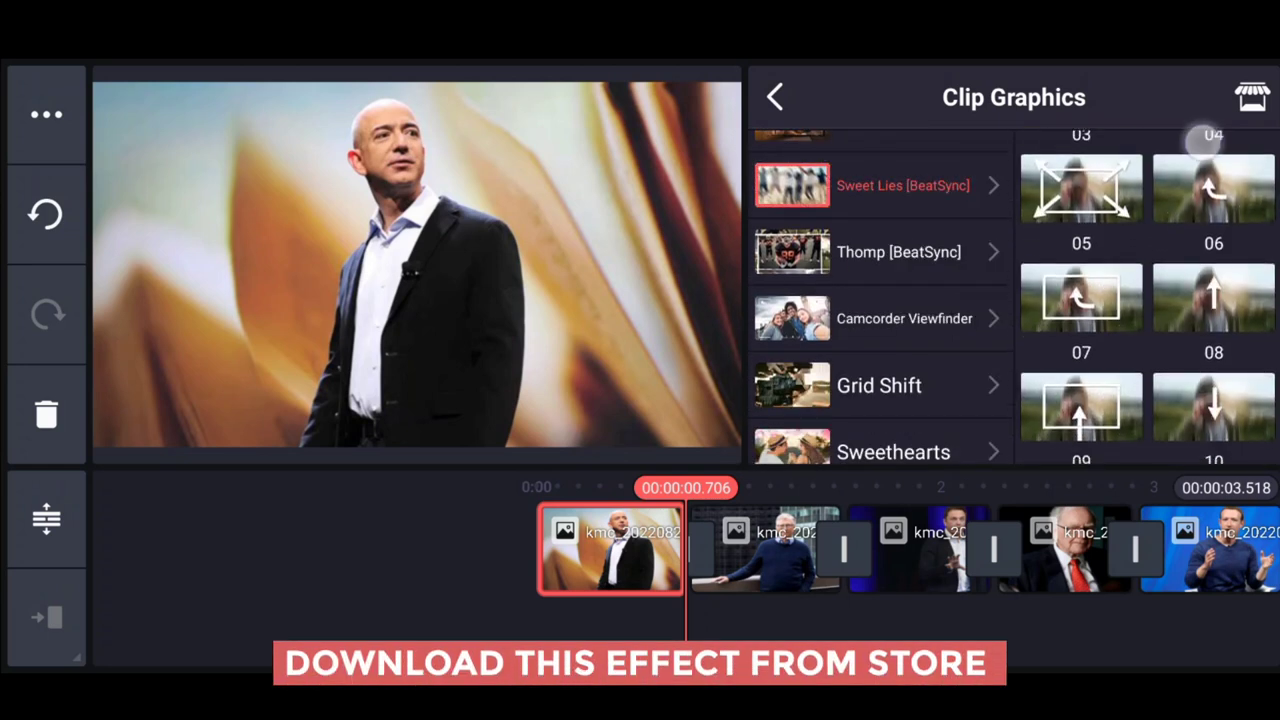
scroll(down, 3)
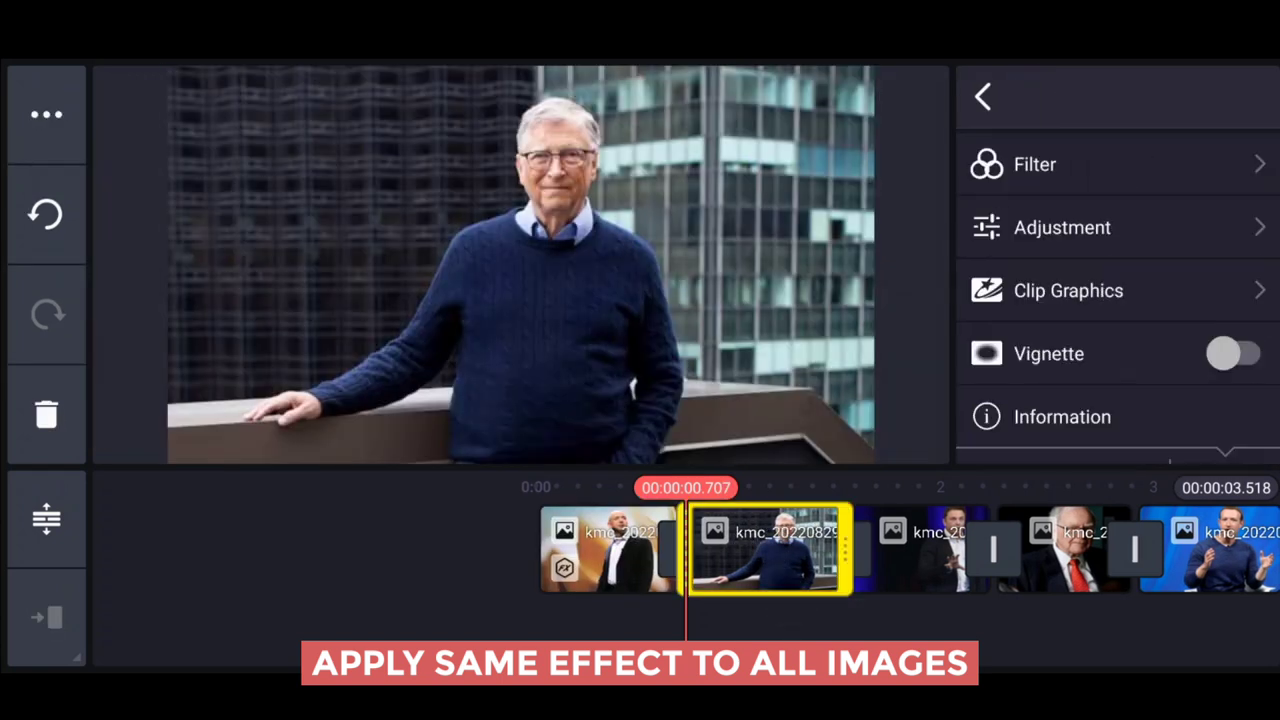
Give the next photo clip the same Sweet Lies [BeatSync] graphic.
click(1068, 290)
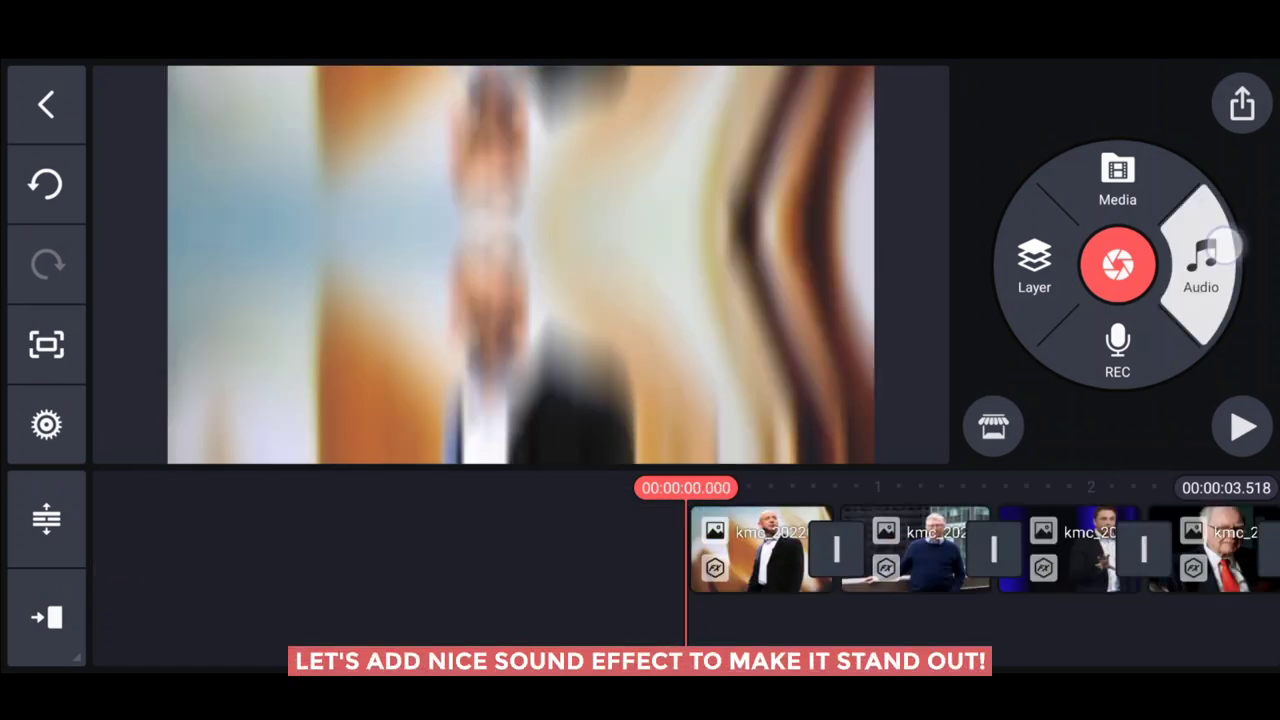
Add the Snap sound effect from the Flipping Pages SFX set under the first clip.
click(1200, 264)
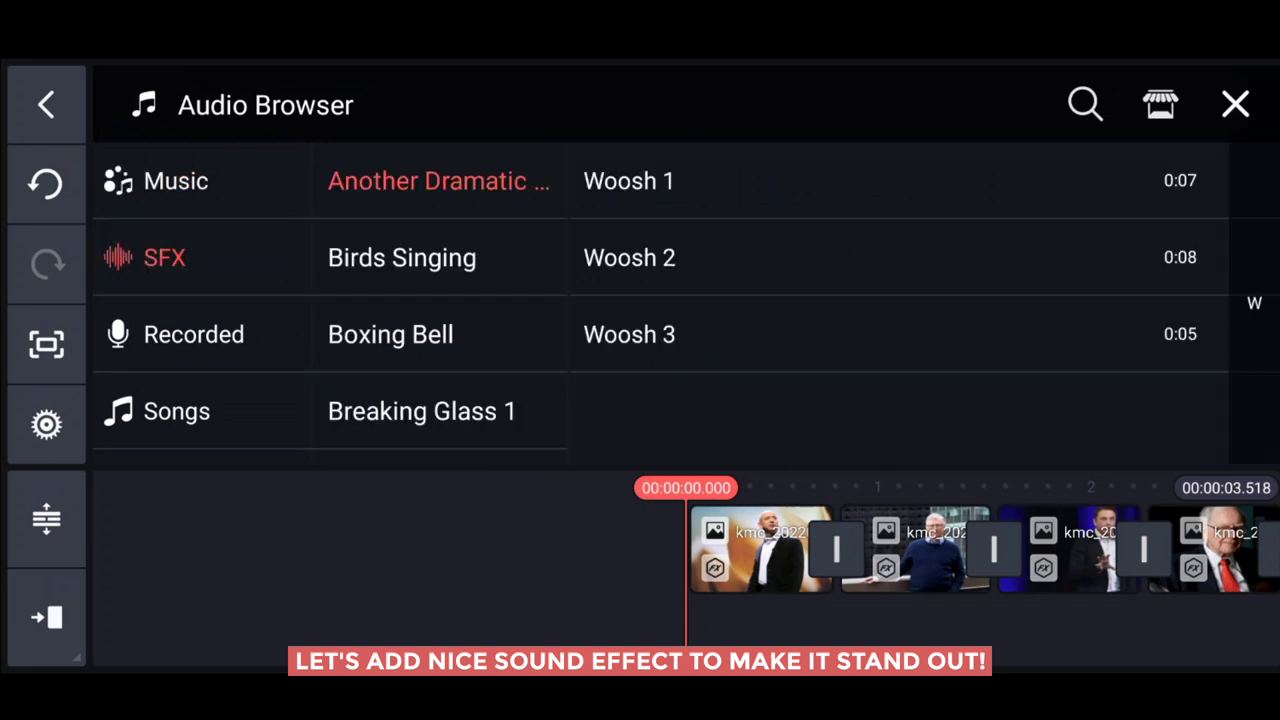
scroll(down, 3)
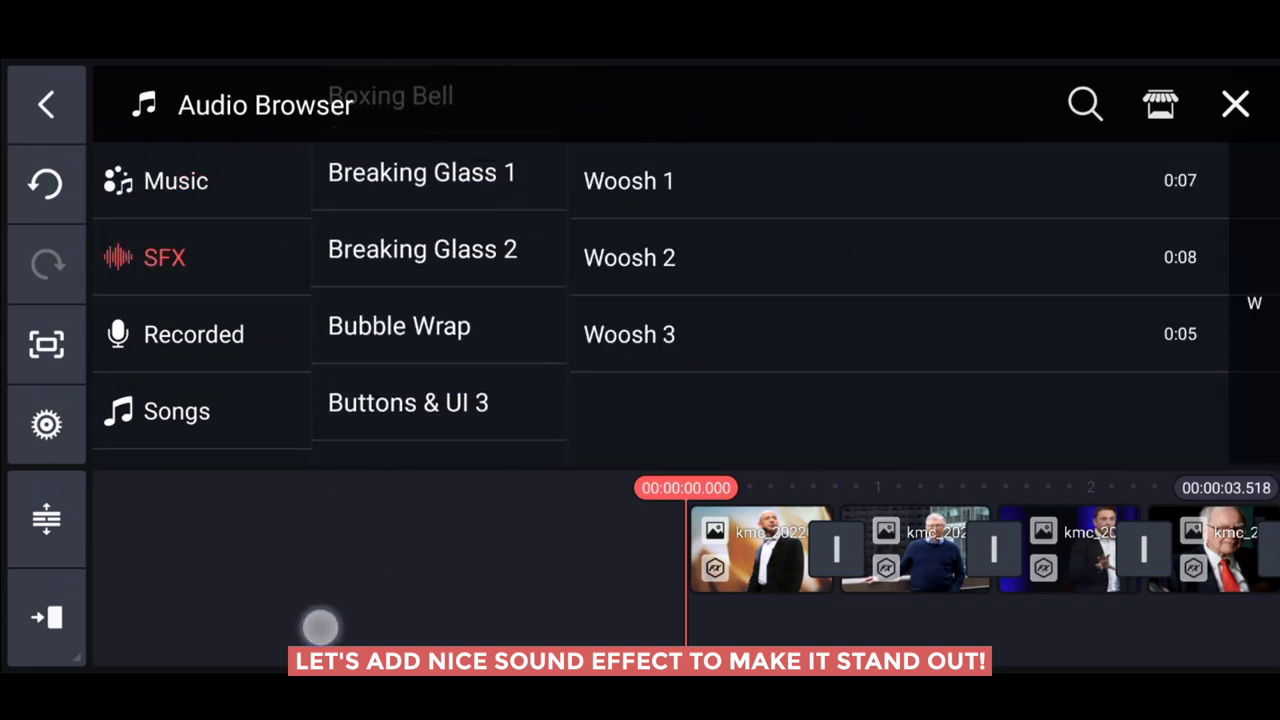
scroll(down, 3)
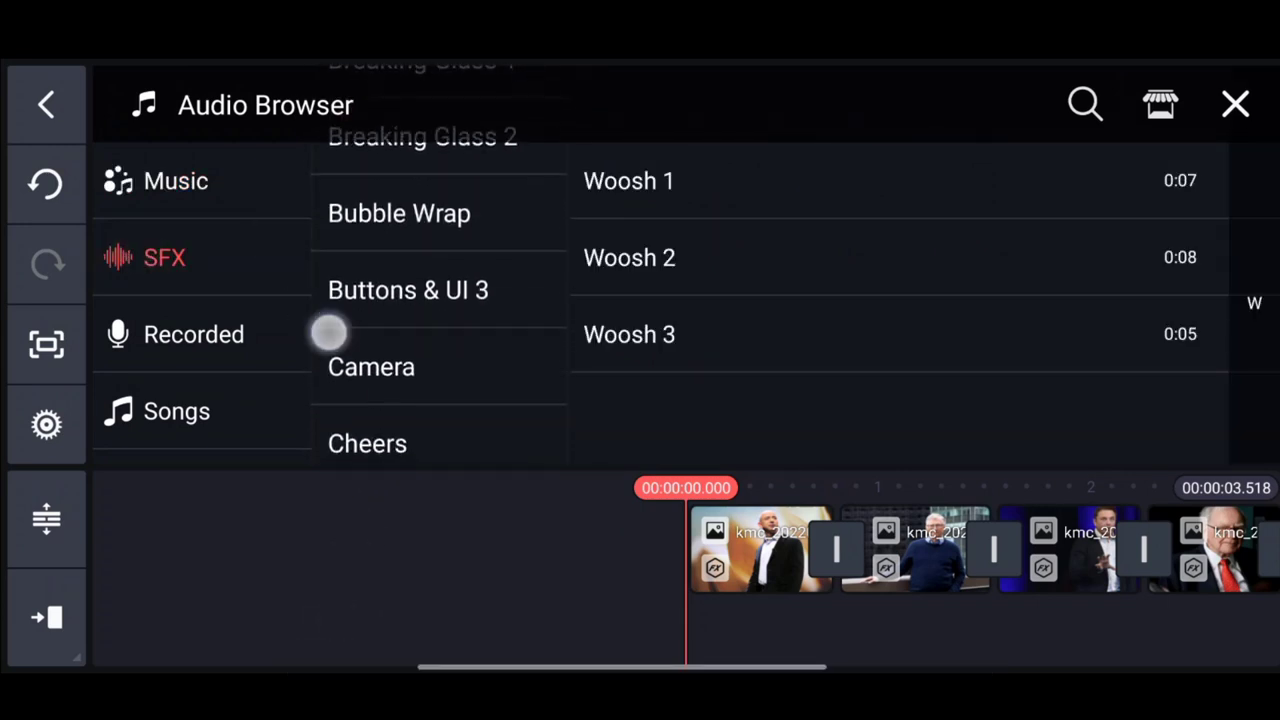
scroll(down, 3)
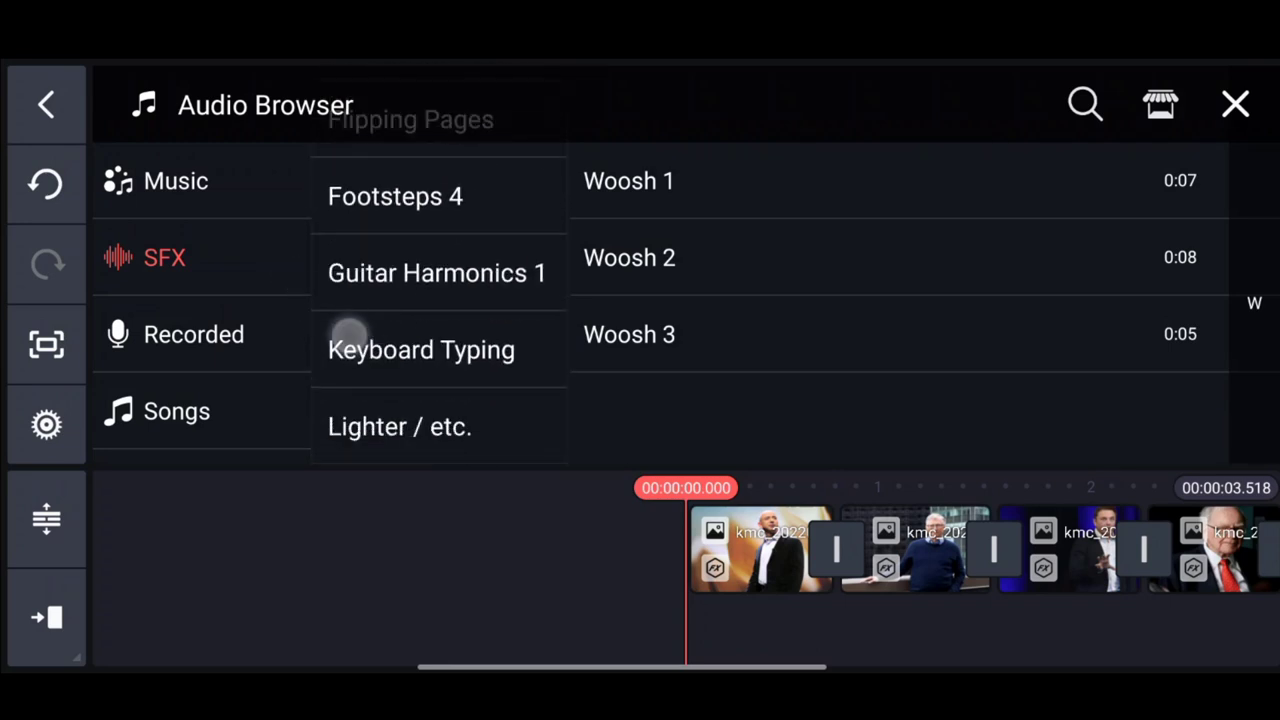
scroll(down, 3)
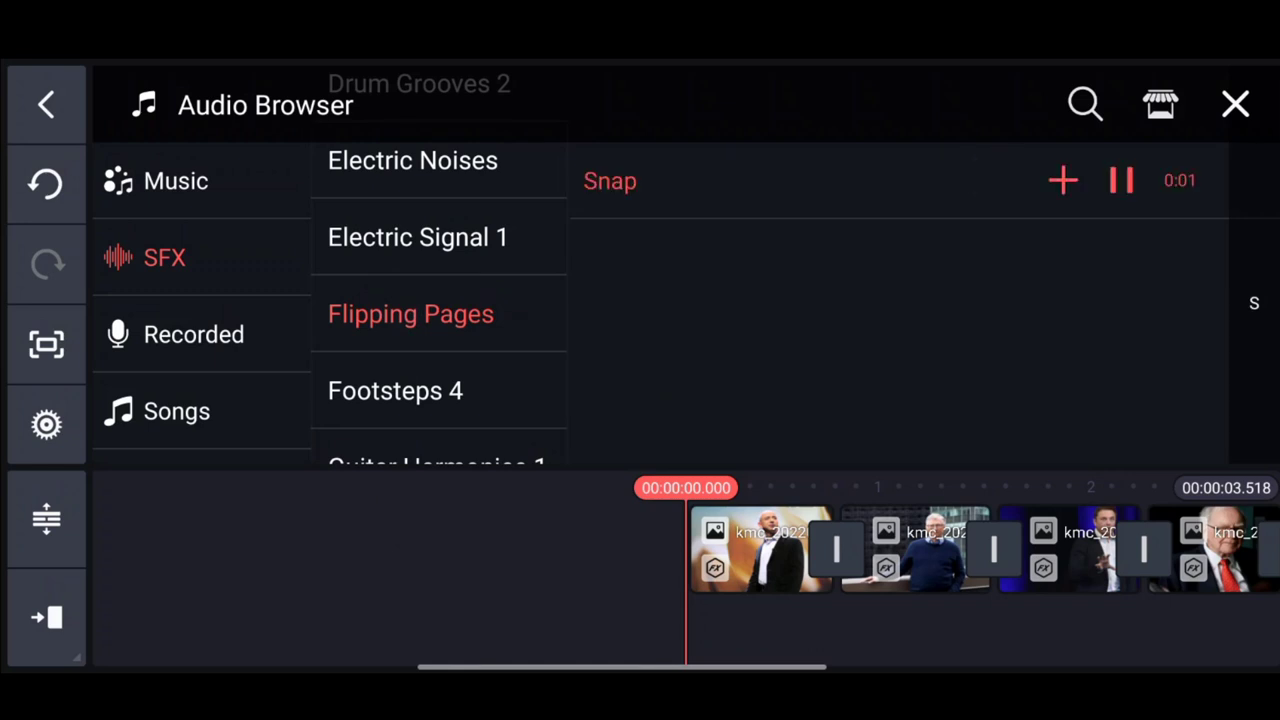
click(1120, 180)
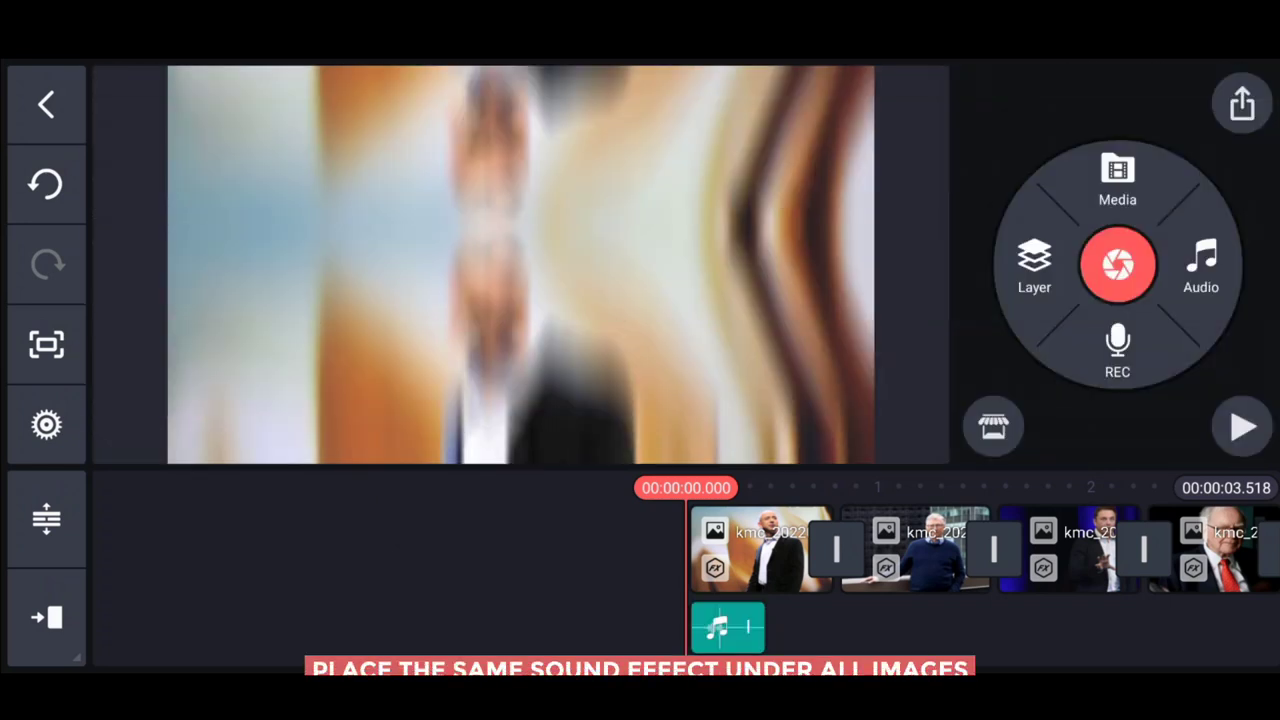
Duplicate the Snap sound effect under each photo clip, then show the layer choices.
click(728, 628)
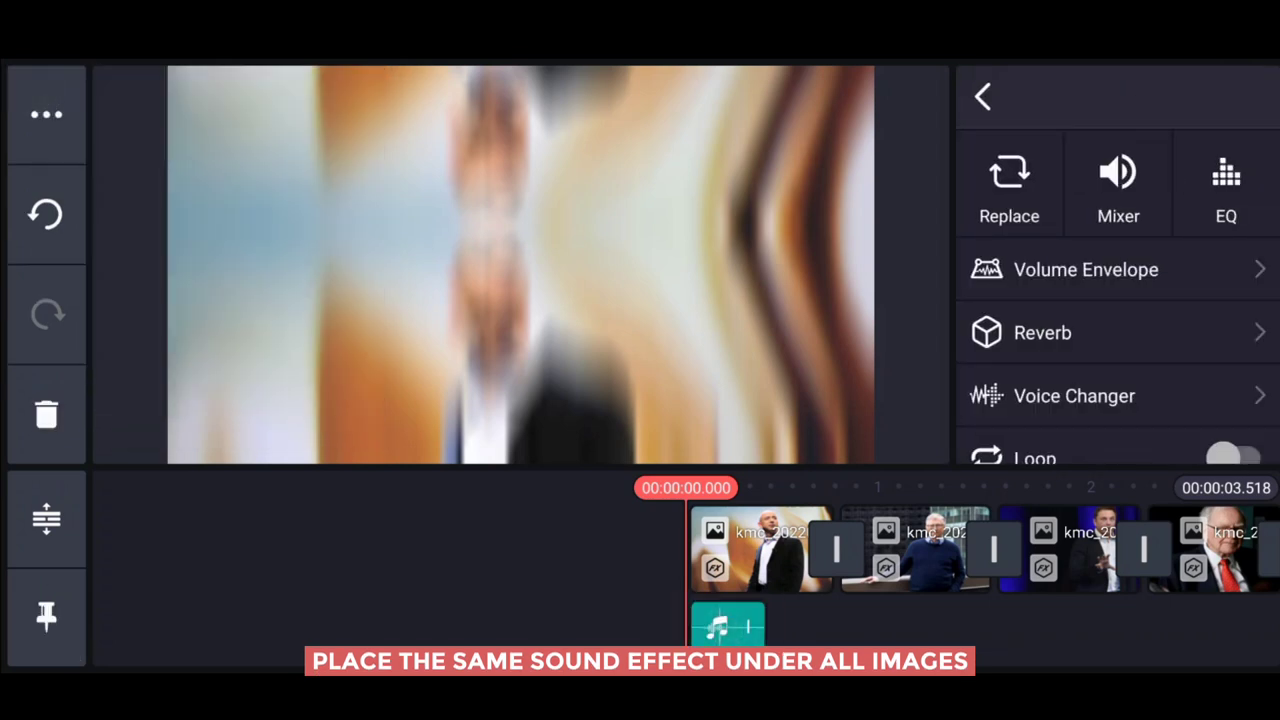
click(984, 96)
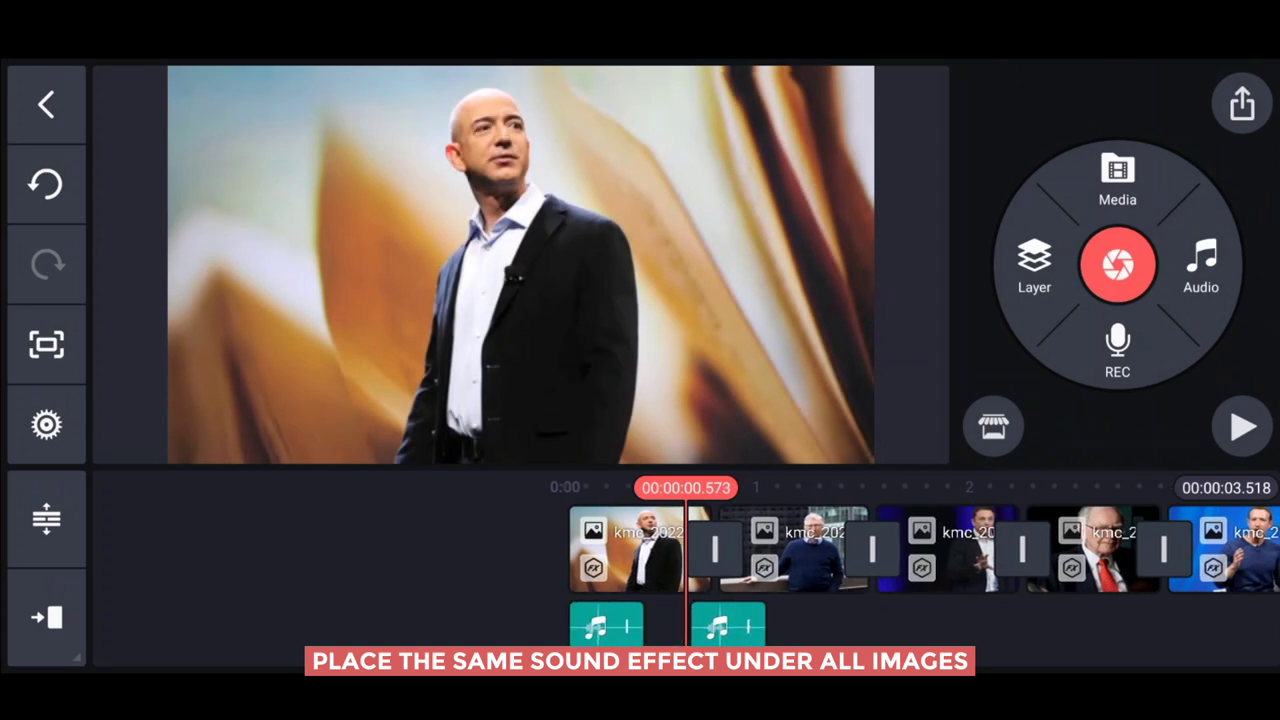
click(728, 624)
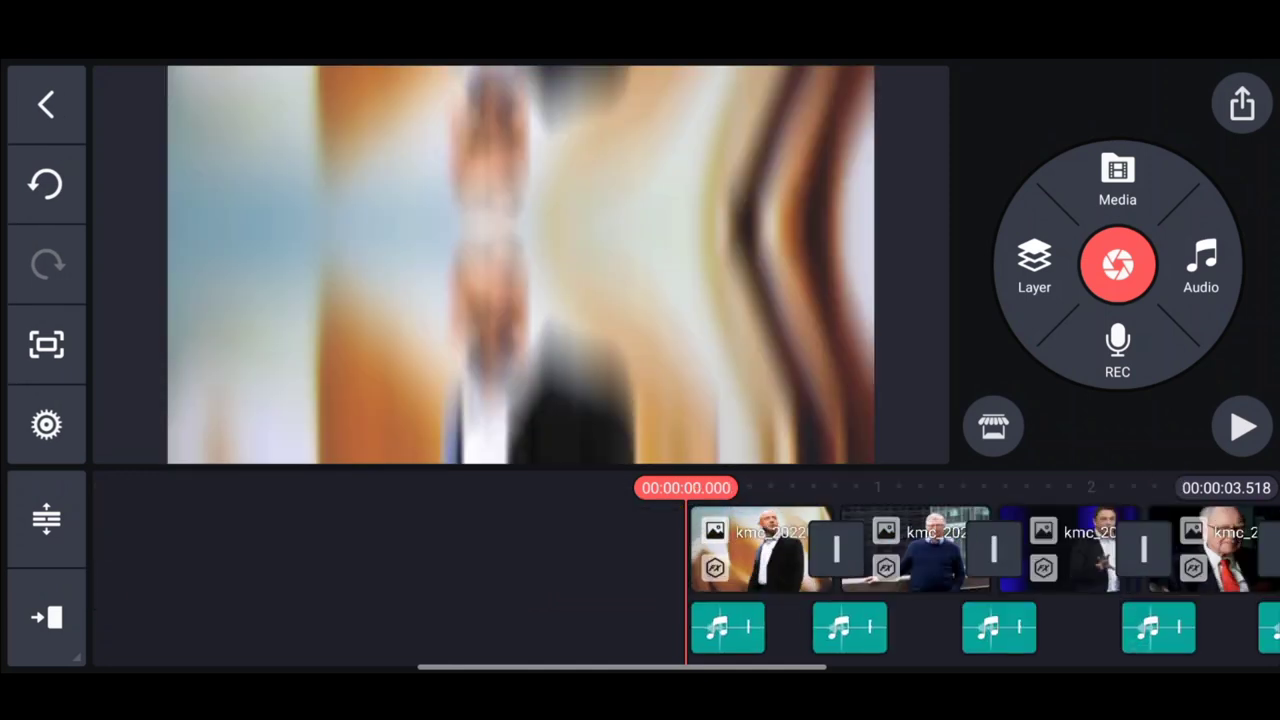
click(1034, 264)
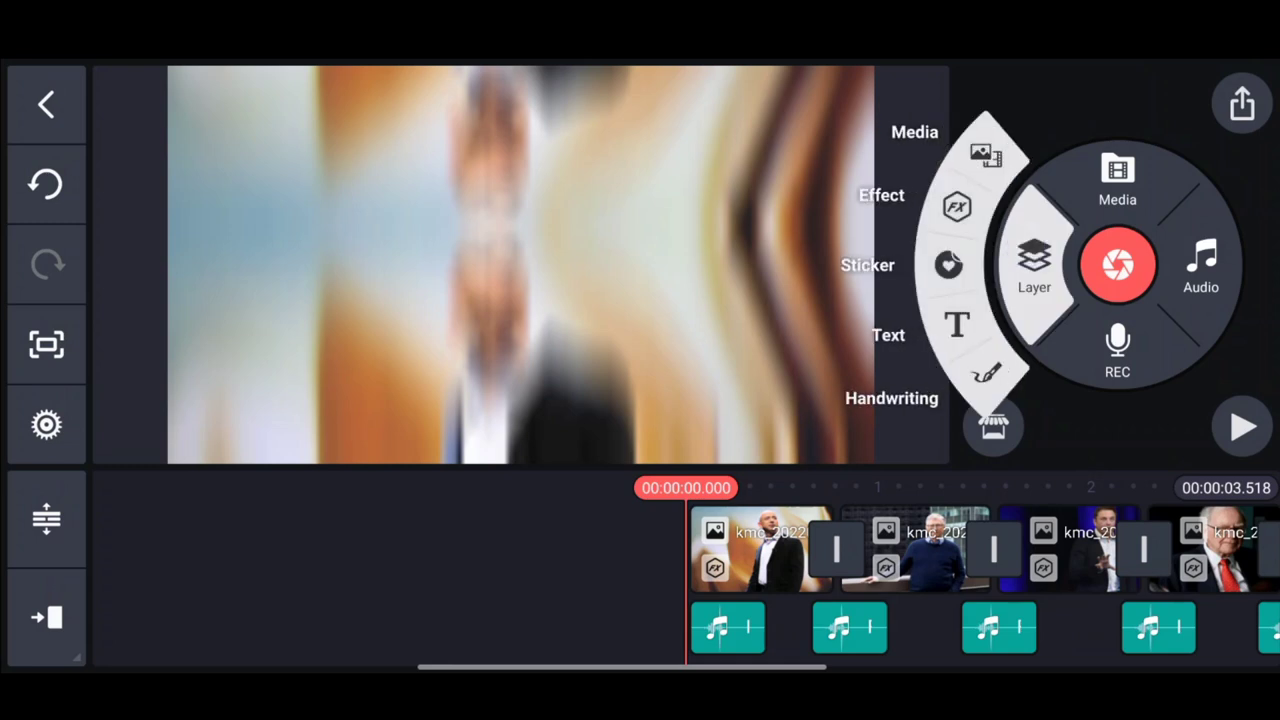
Add Dust Grunge 02 as a full-frame overlay with Screen blending and begin a text layer.
click(1116, 180)
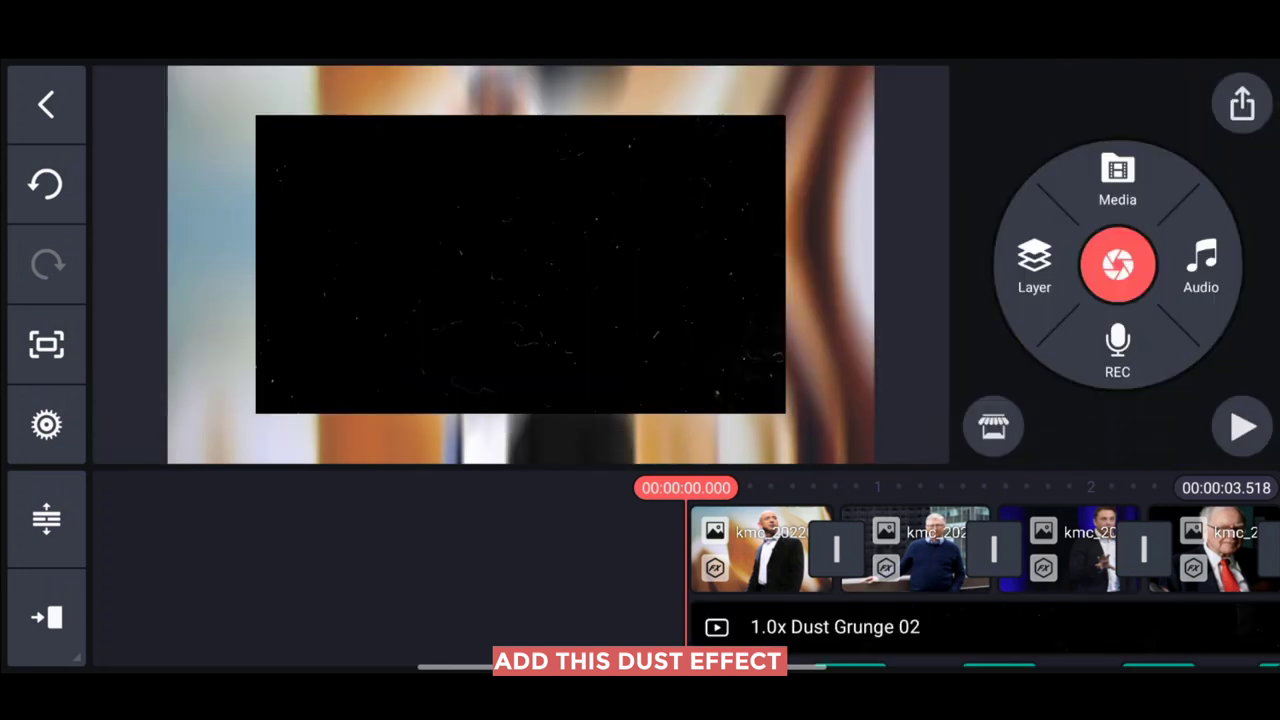
click(834, 628)
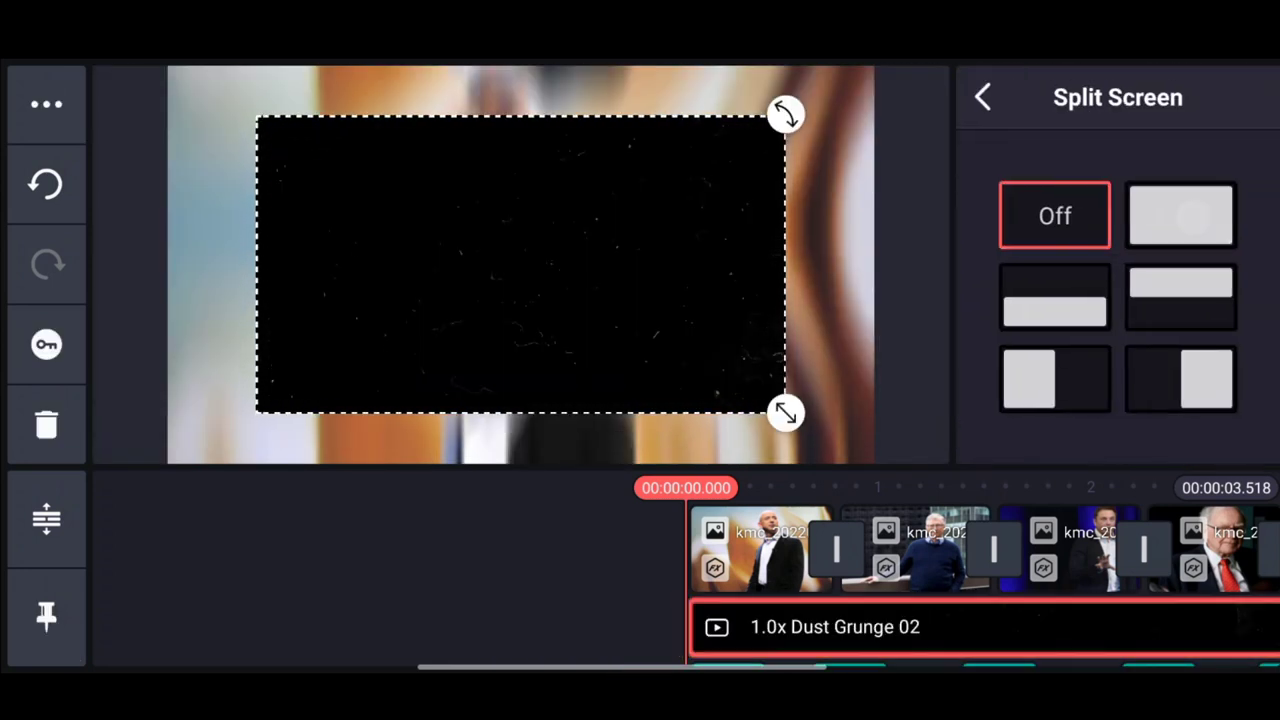
click(982, 96)
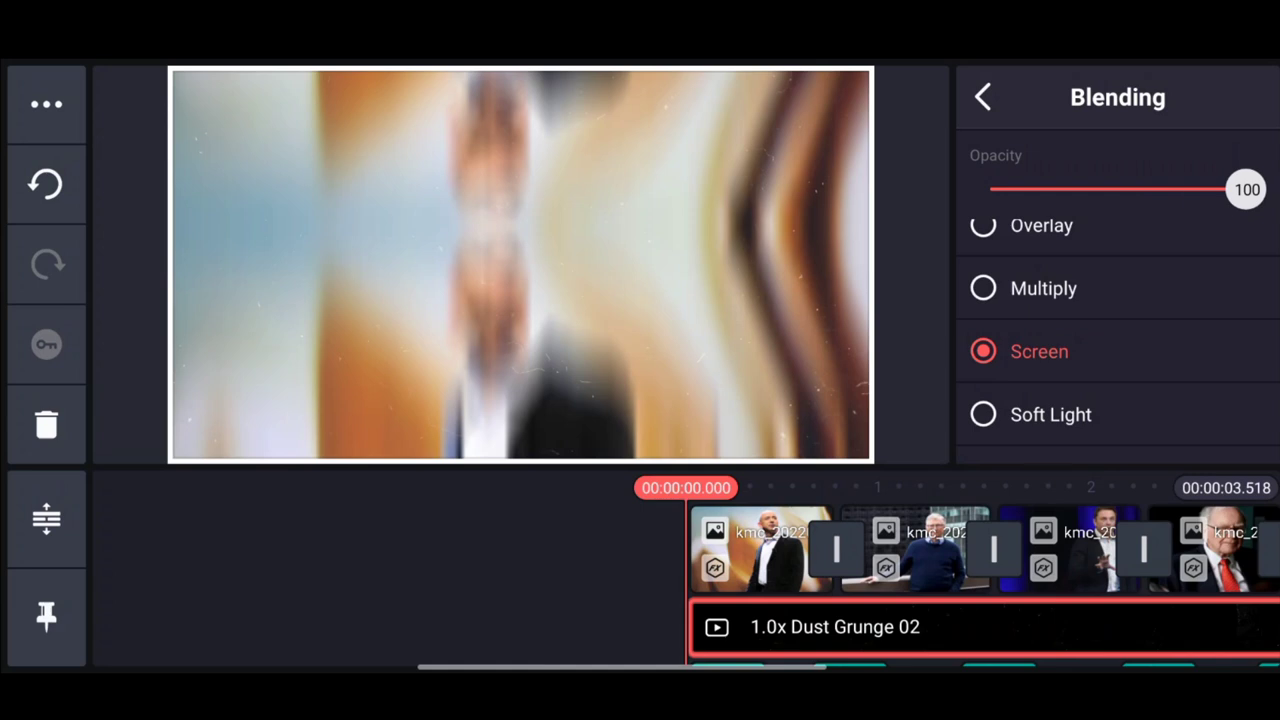
click(984, 96)
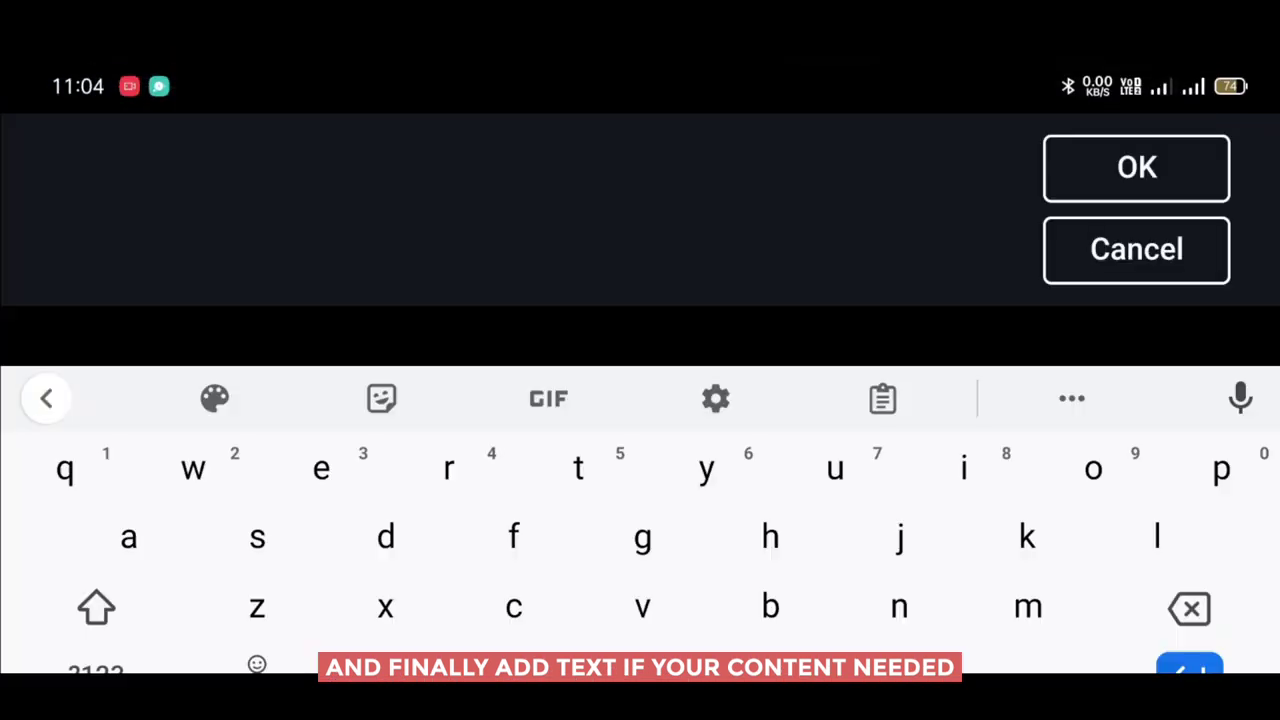
Enter the BILLIONAIRE caption in Bebas Neue Bold and start a new project with the couch photo.
text(BILLION)
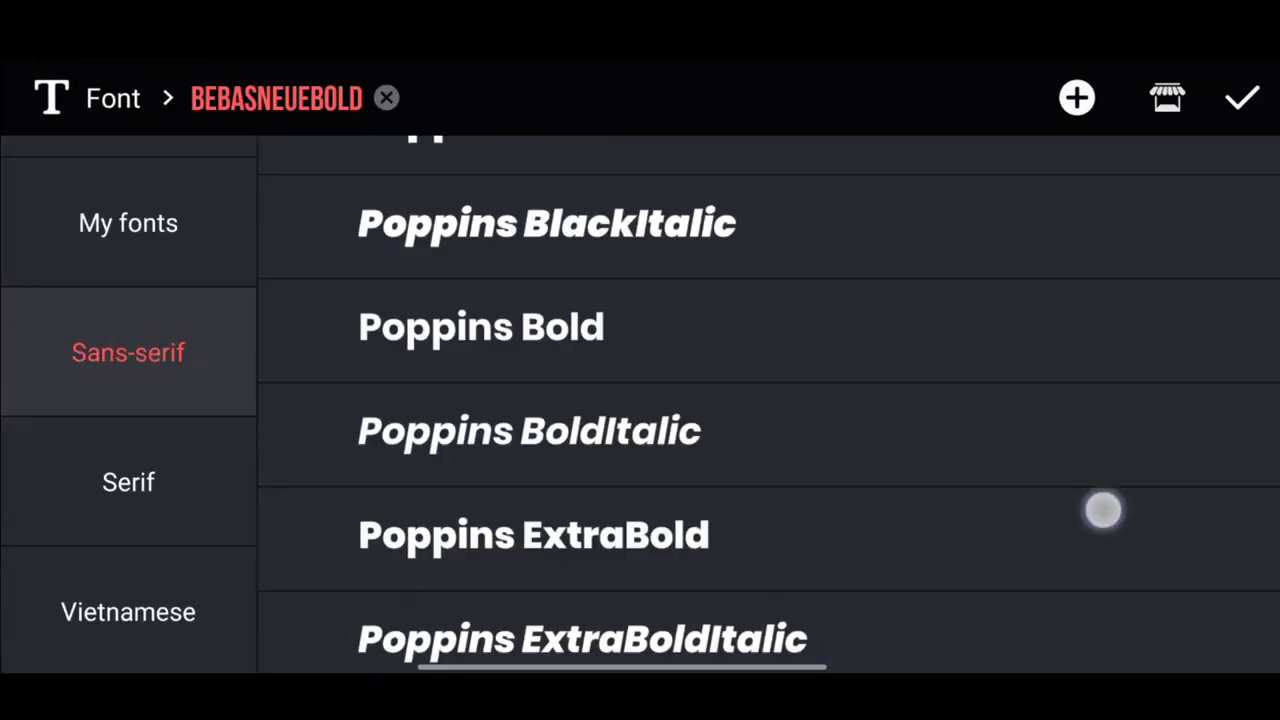
click(1242, 96)
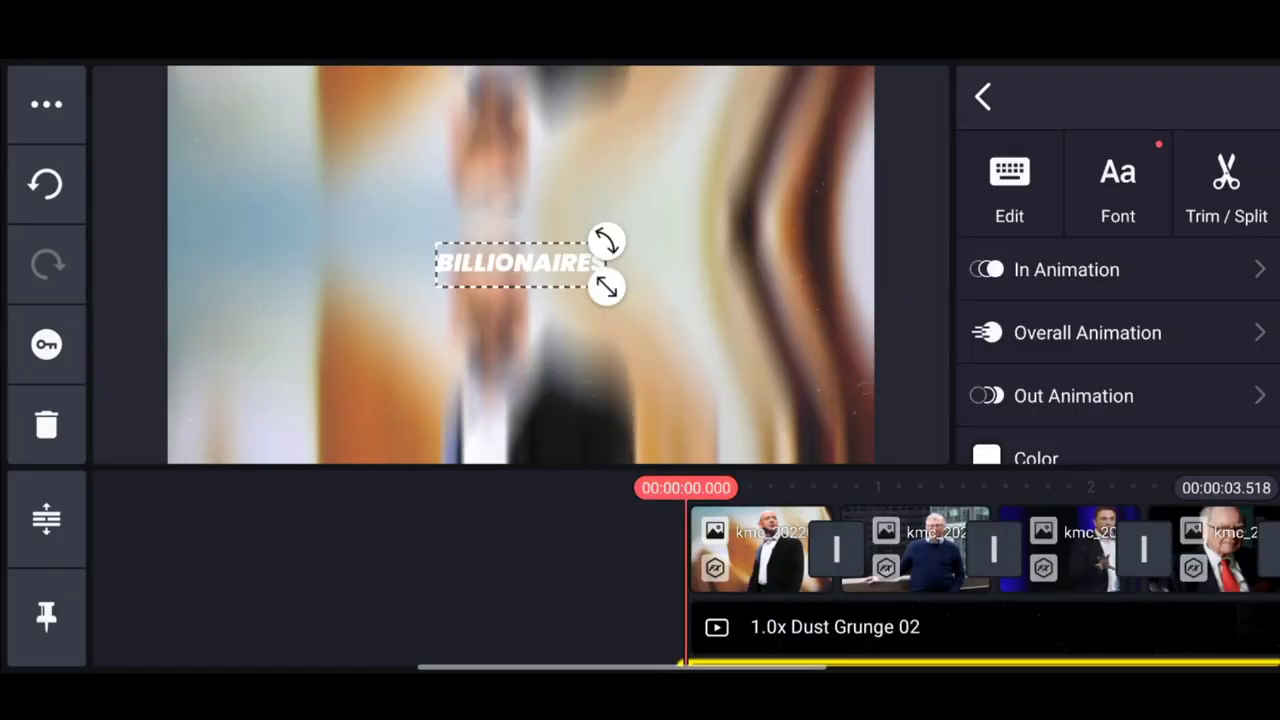
click(982, 96)
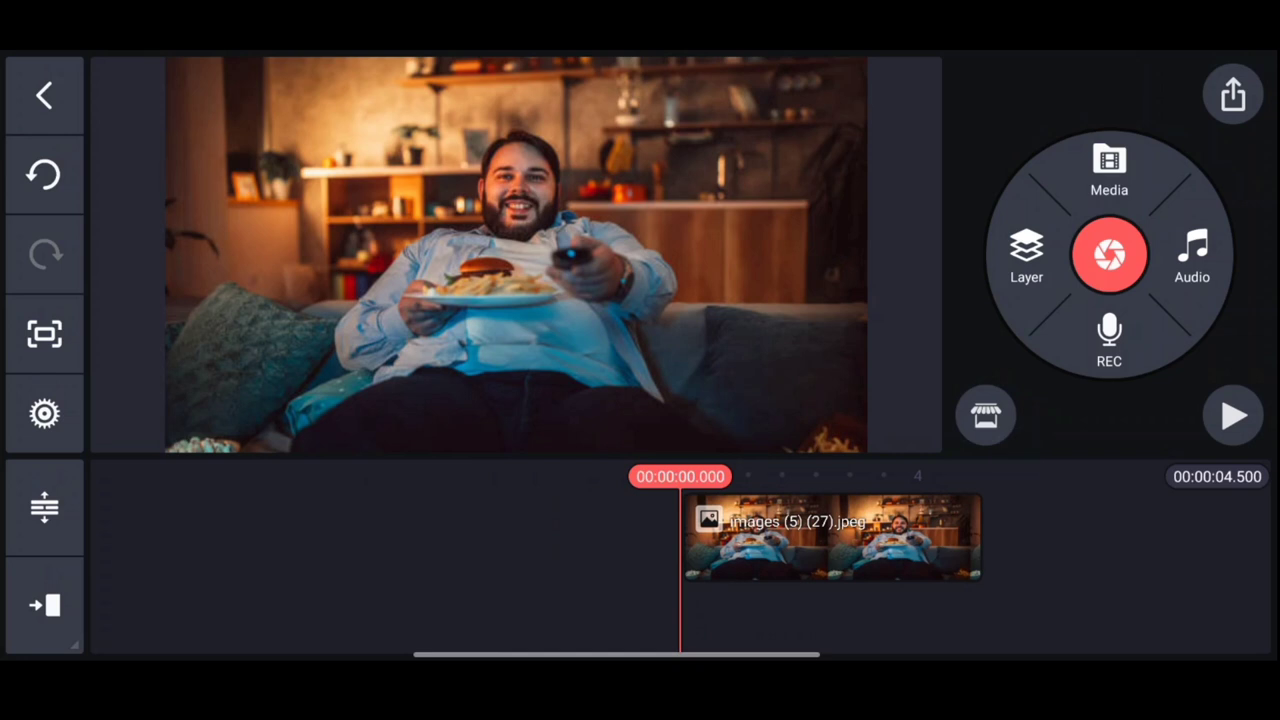
Add a solid colour layer over the couch photo and set it to light grey #EEEEEE.
click(1108, 170)
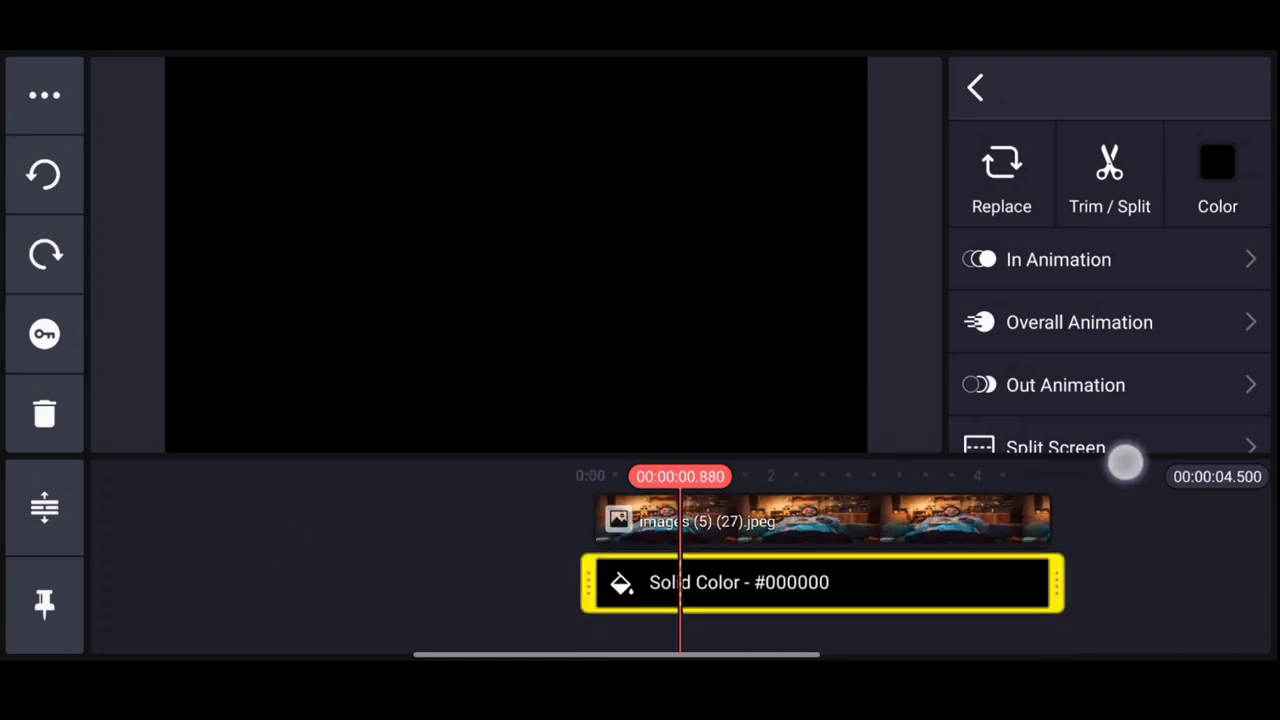
click(1216, 176)
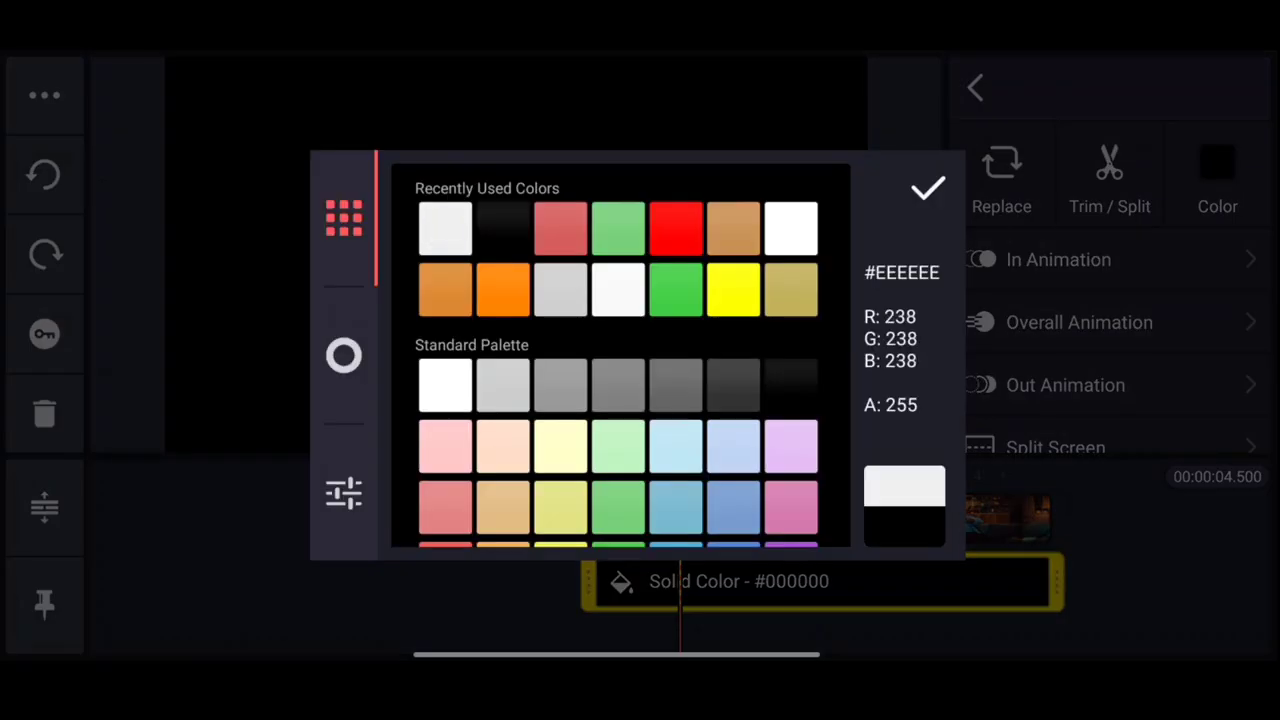
click(928, 188)
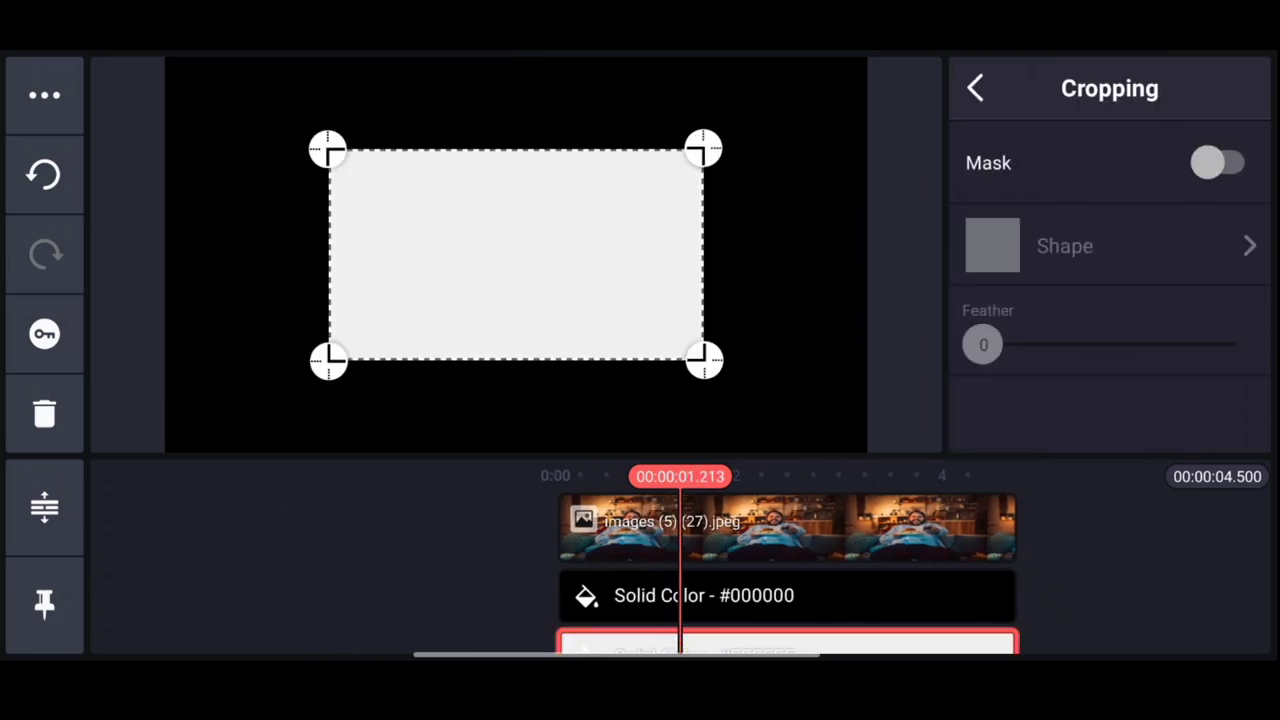
Mask the light grey layer into a resized, feathered vertical oval on the black background.
click(1228, 164)
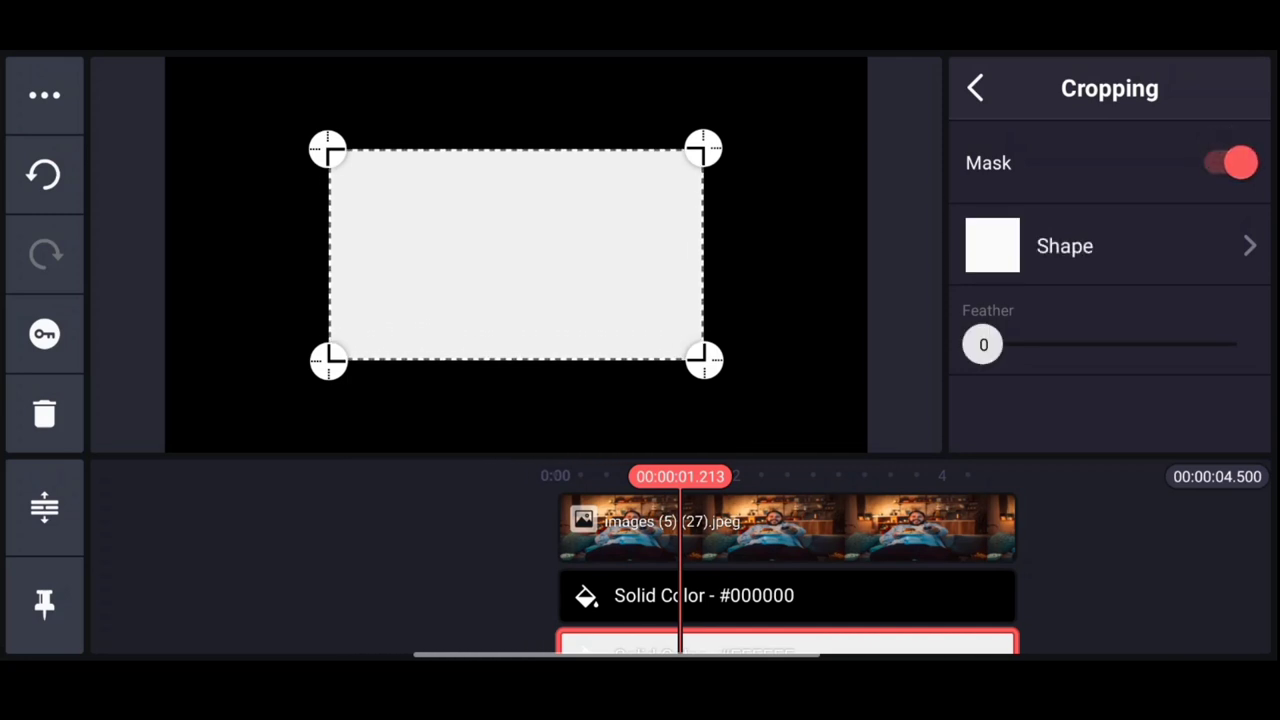
click(1064, 244)
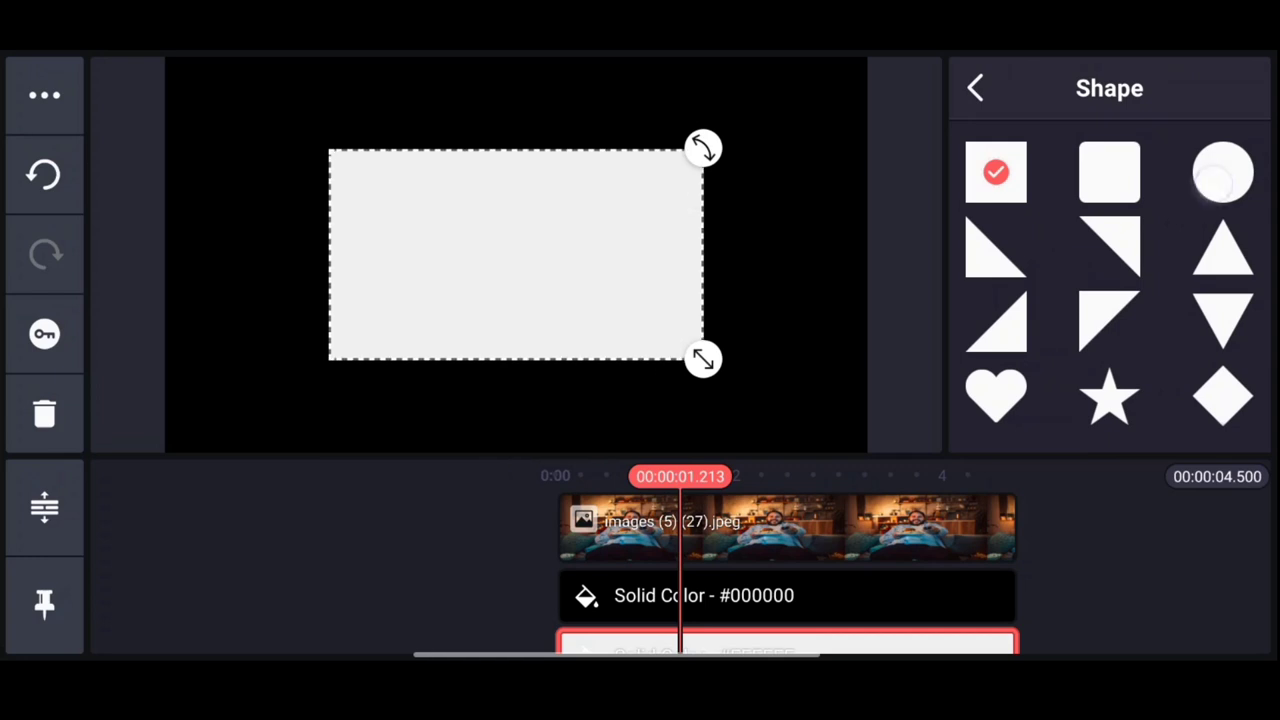
click(1222, 172)
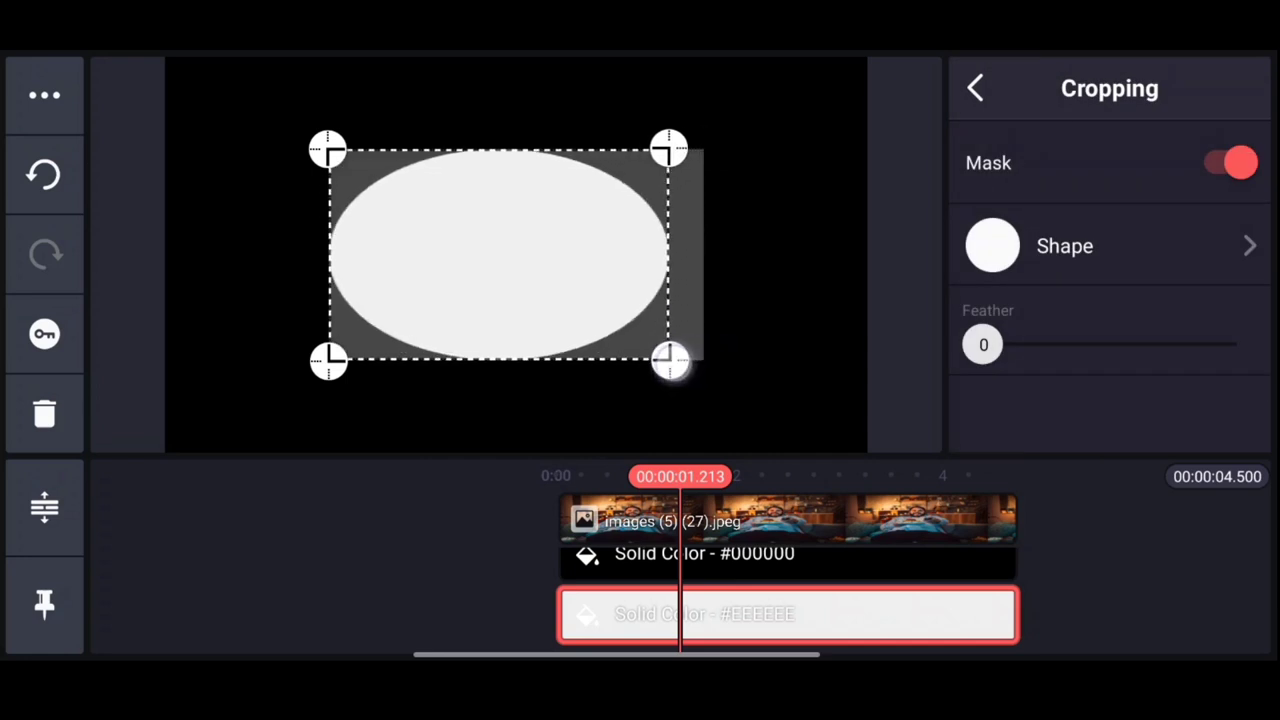
drag(670, 364, 680, 320)
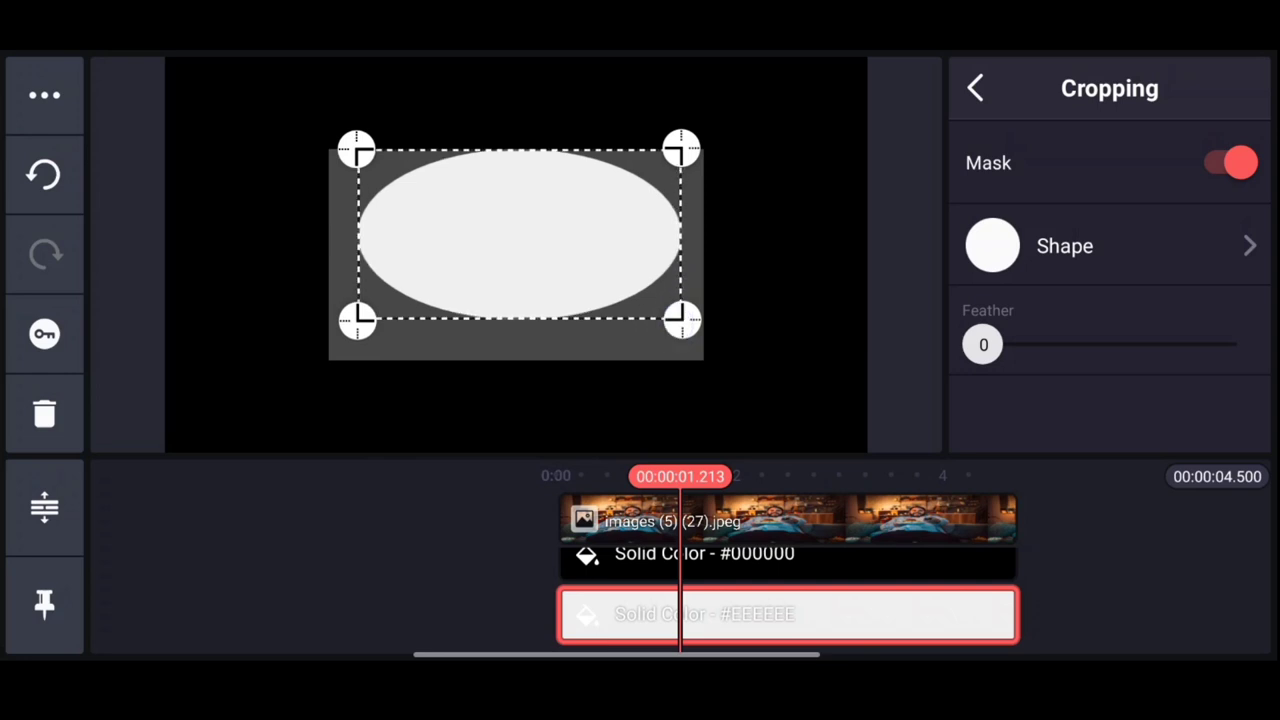
drag(984, 344, 1080, 344)
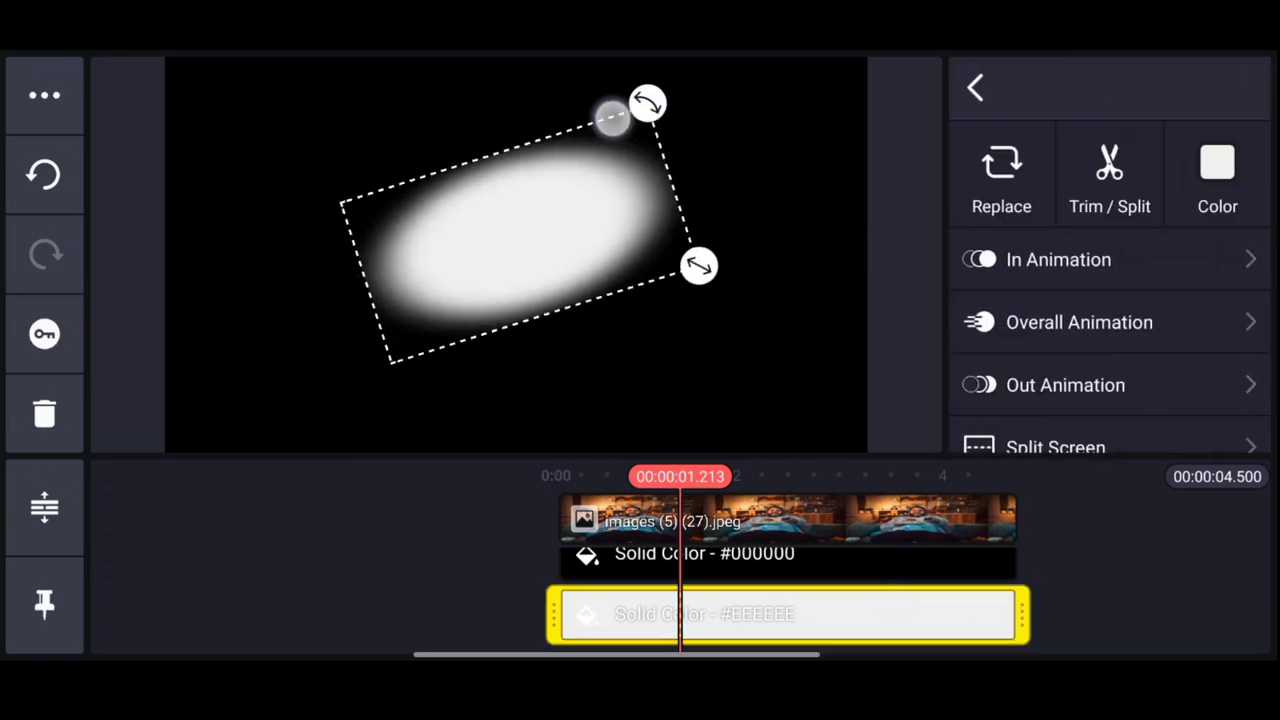
click(976, 88)
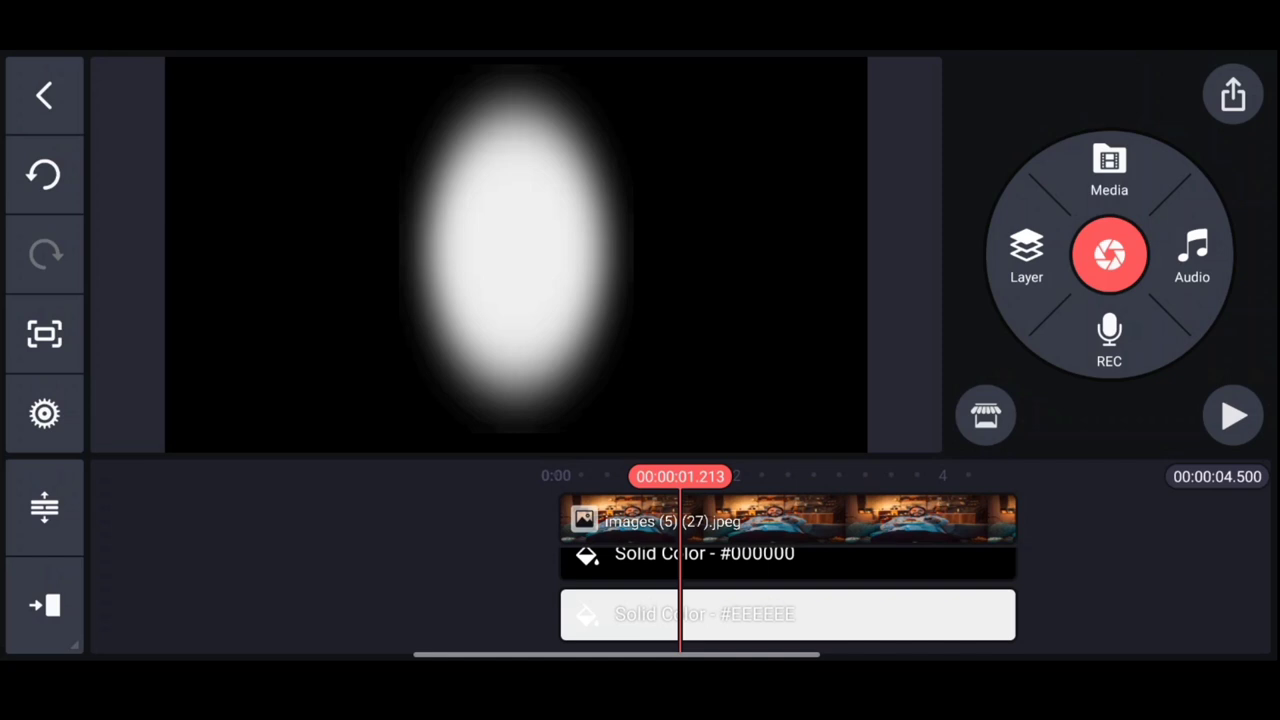
Capture the oval frame as an image and place it as a layer over the couch photo.
click(44, 334)
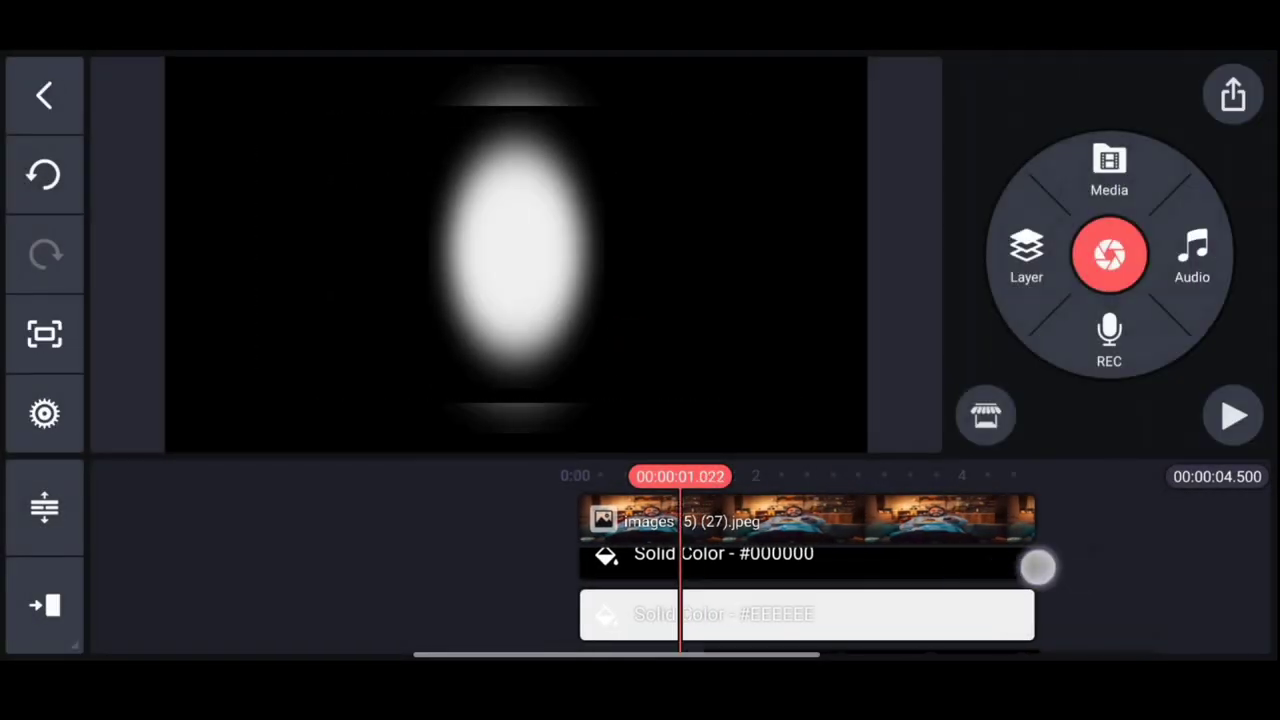
click(804, 552)
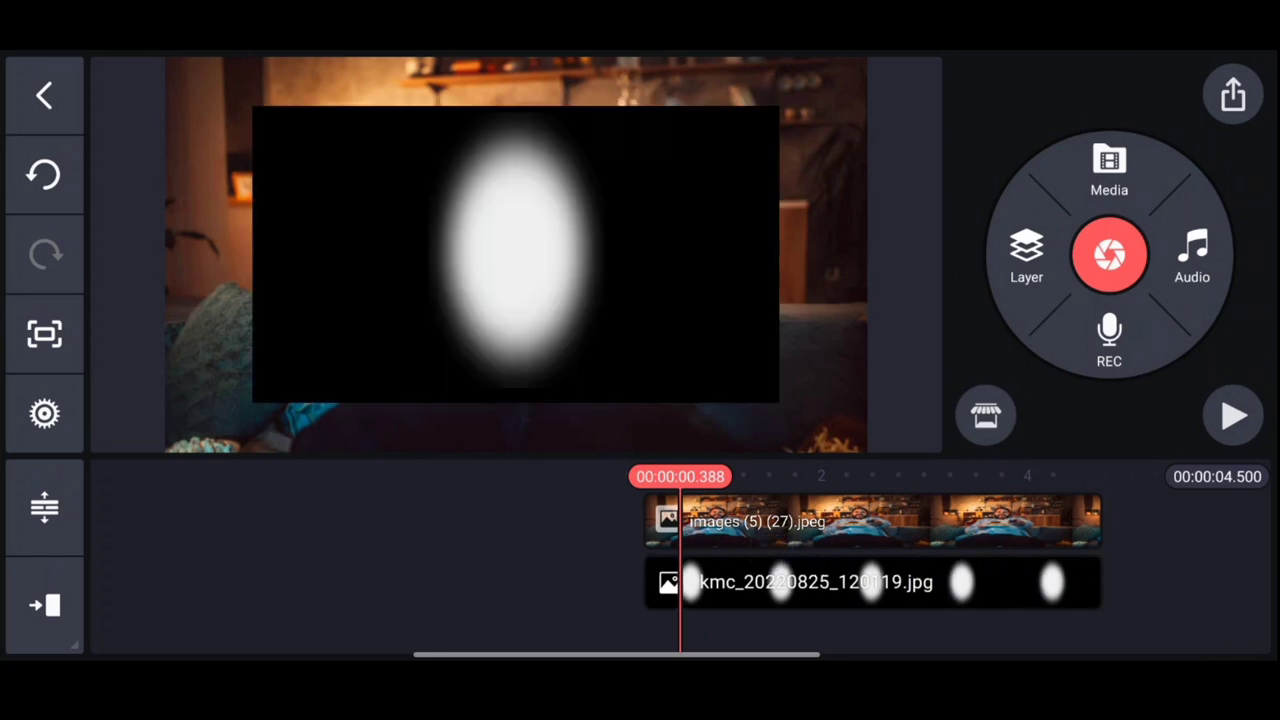
click(780, 582)
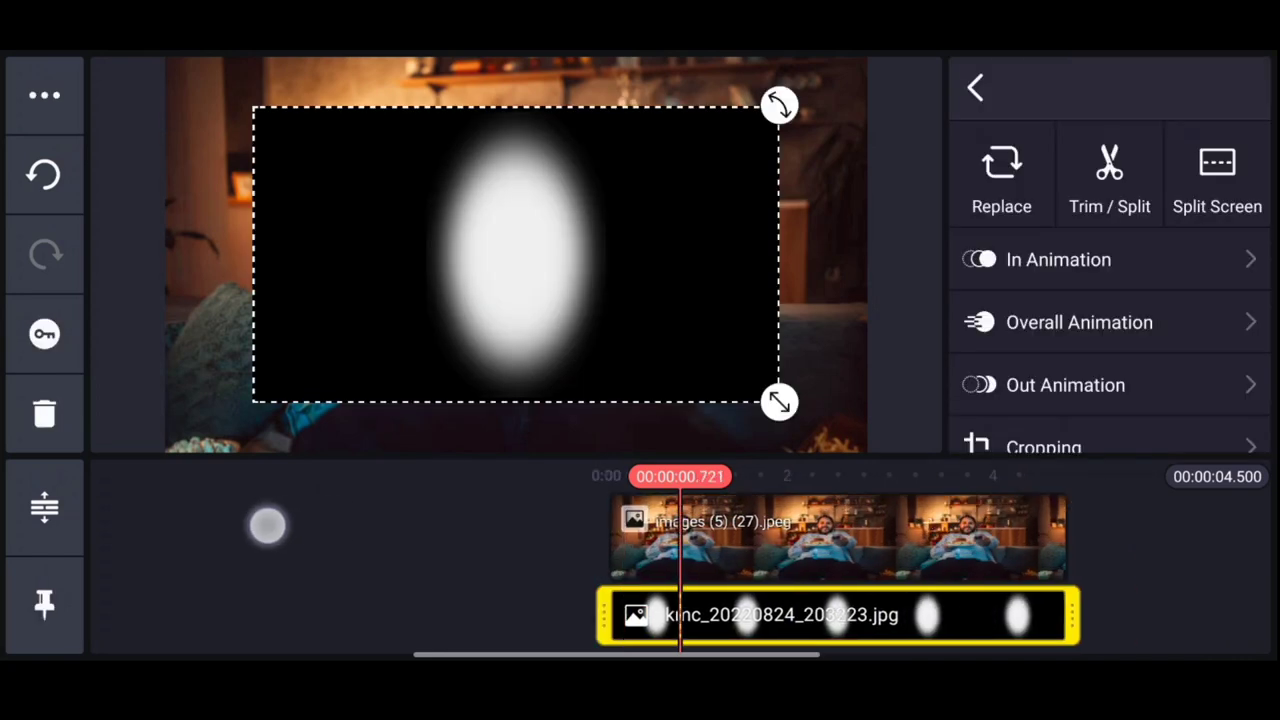
Apply a blend mode to the white oval so the couch photo shows through it amid black.
scroll(down, 3)
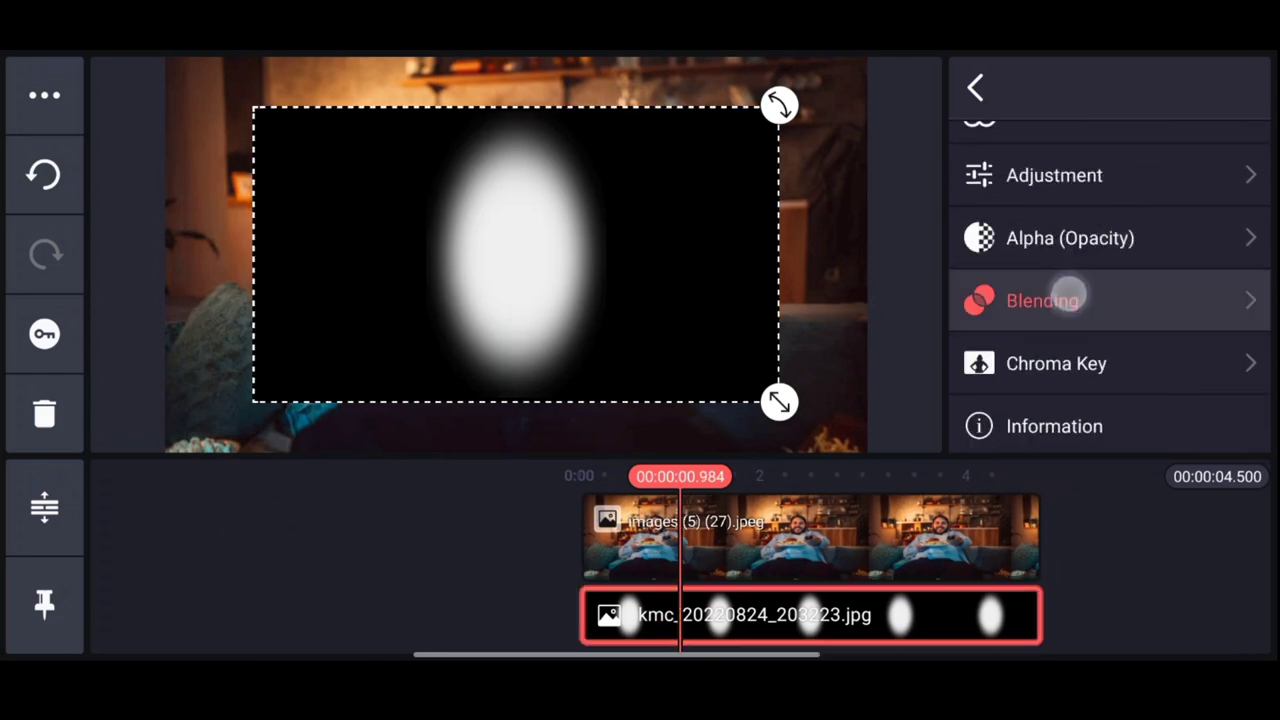
click(1042, 300)
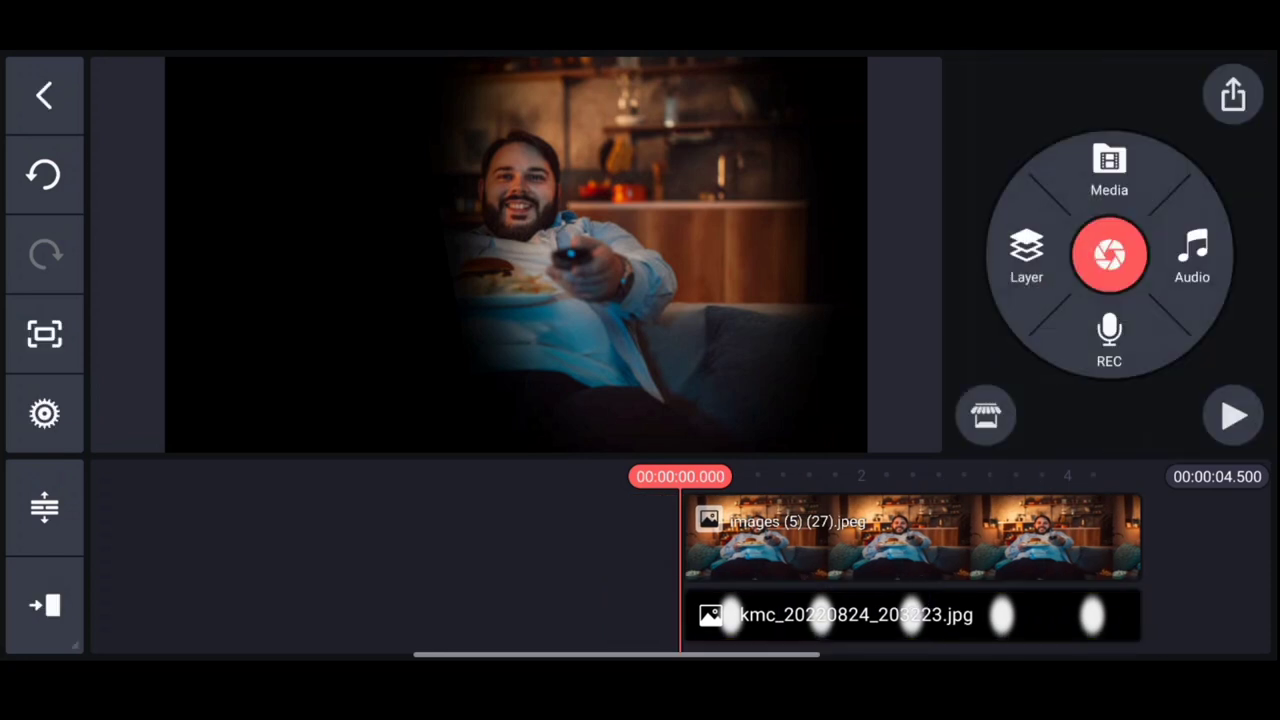
Keyframe the oval layer to travel from the photo's left side to the man in the centre.
click(910, 614)
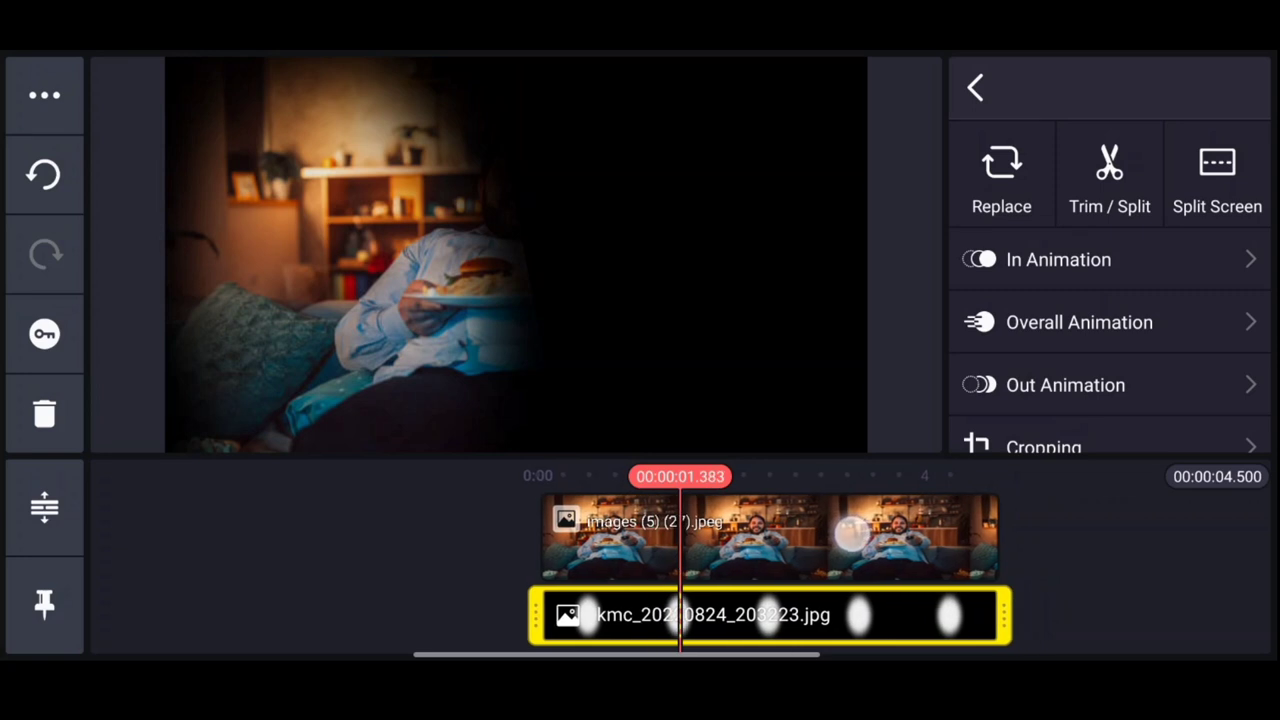
click(44, 332)
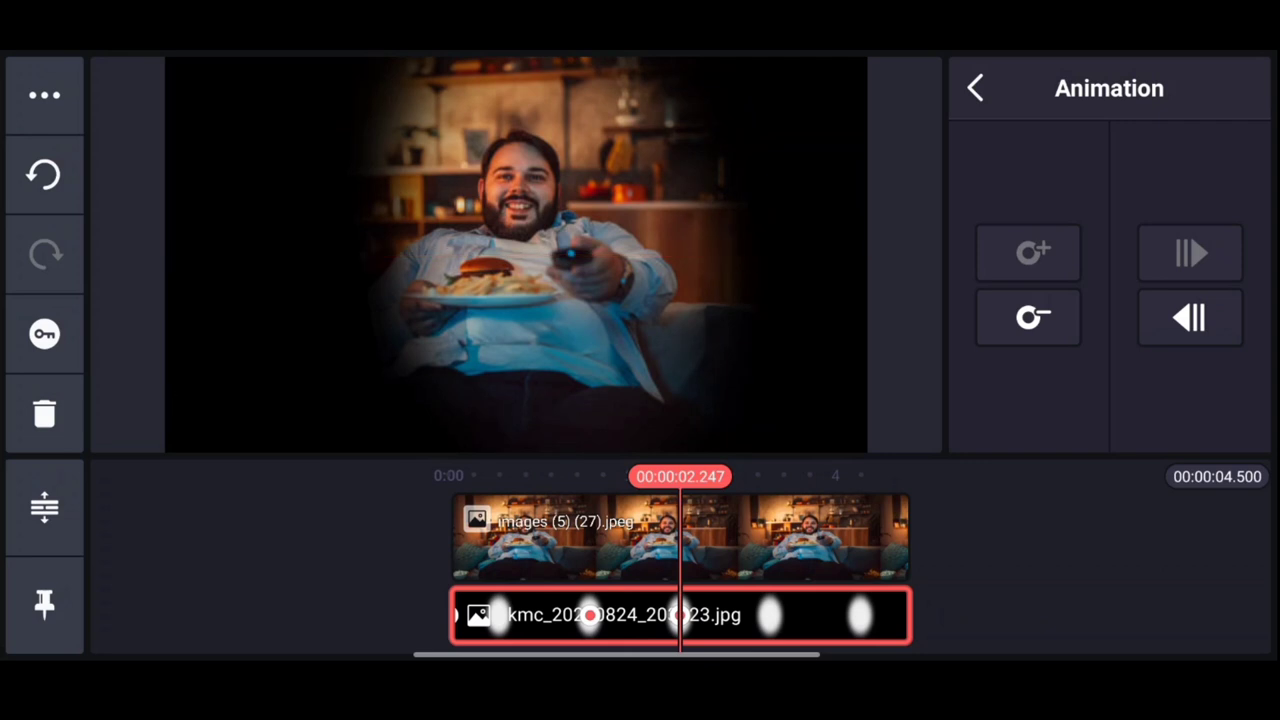
click(974, 88)
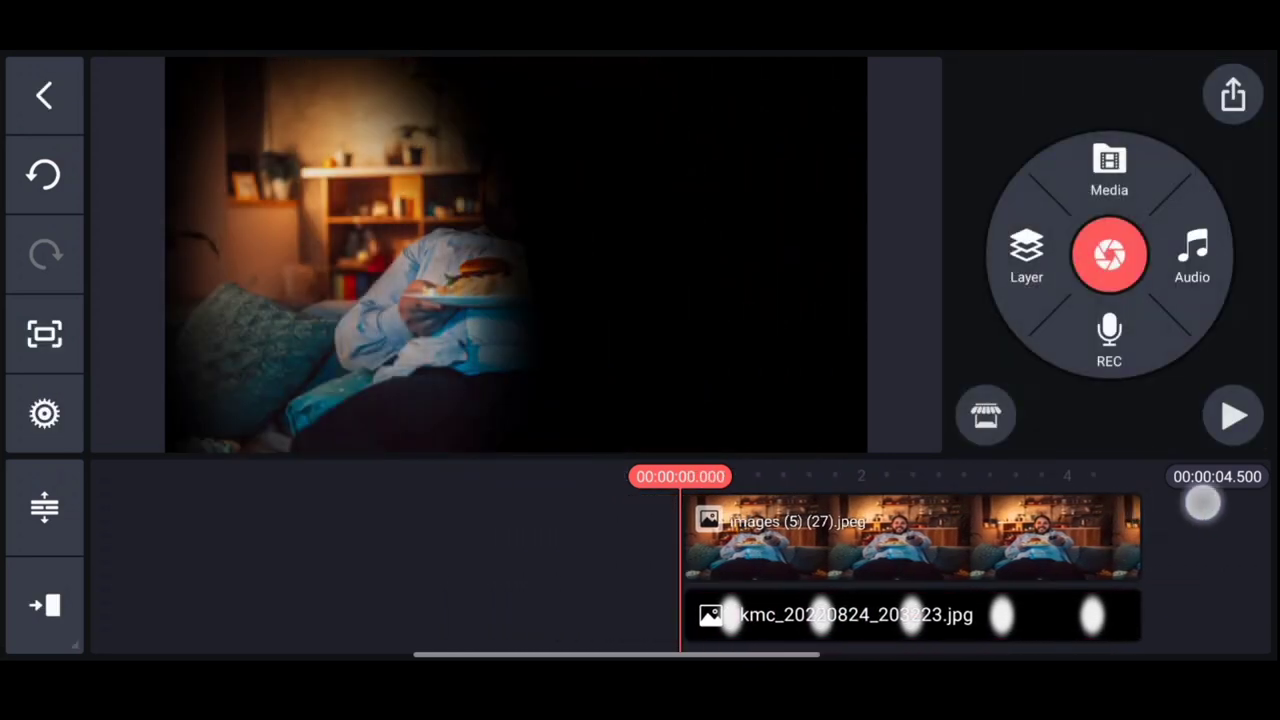
Add a bold white ADDICTION text title positioned right of the man's head.
click(1232, 414)
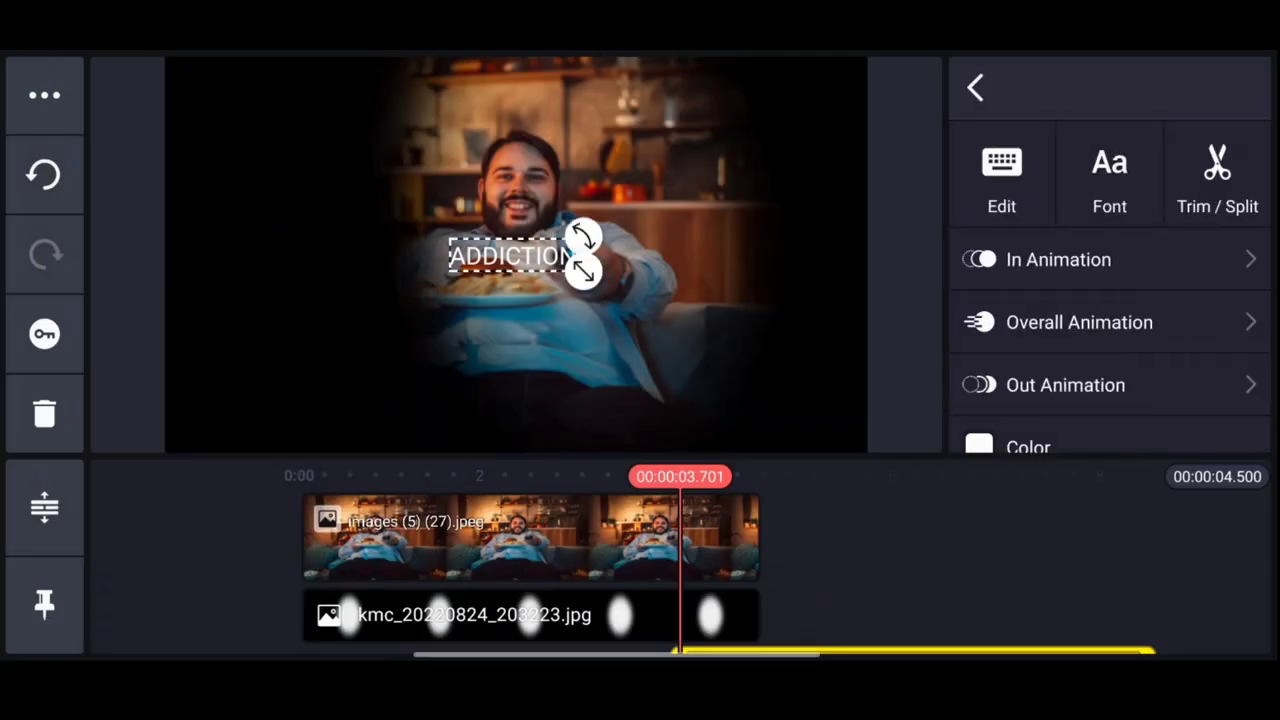
click(1108, 176)
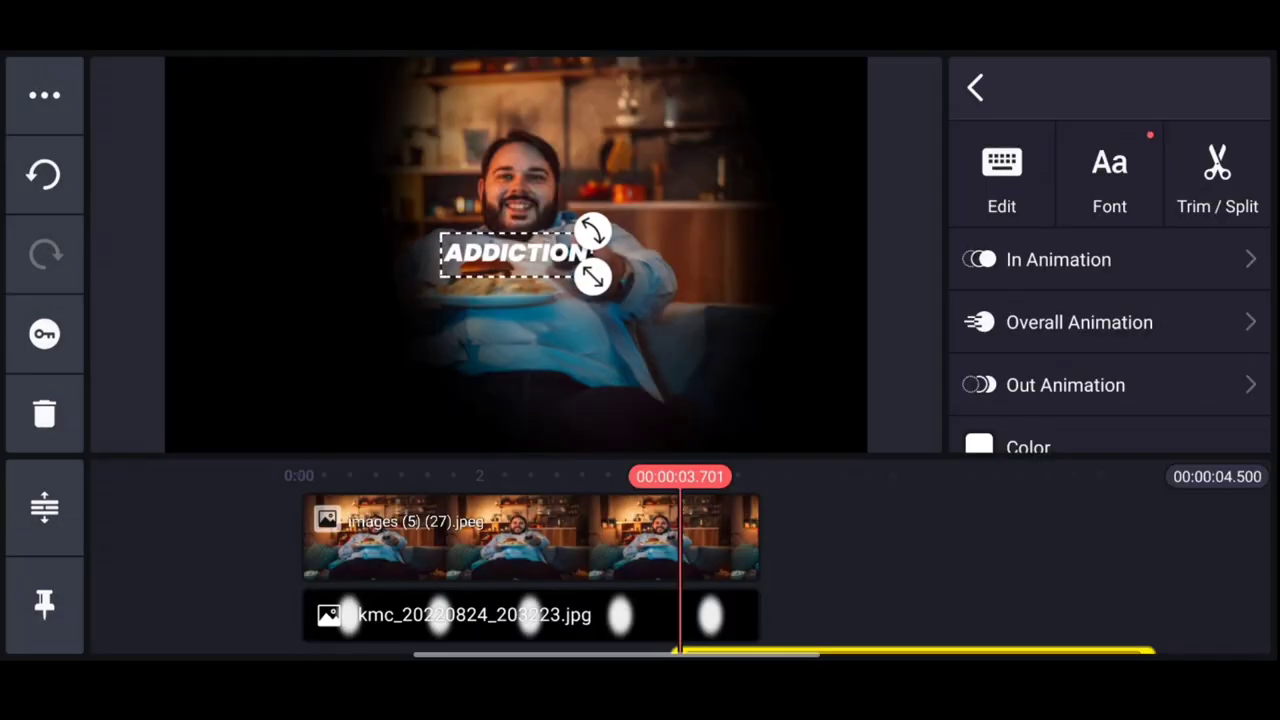
drag(516, 252, 724, 190)
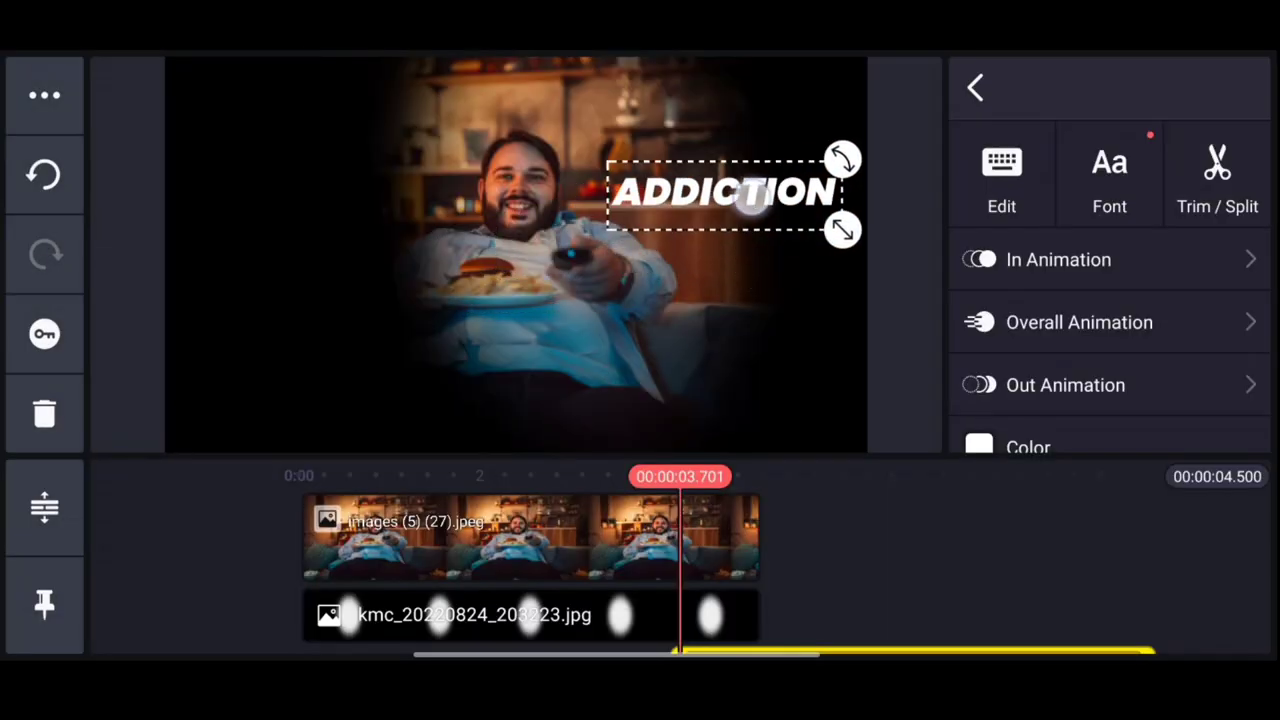
click(44, 96)
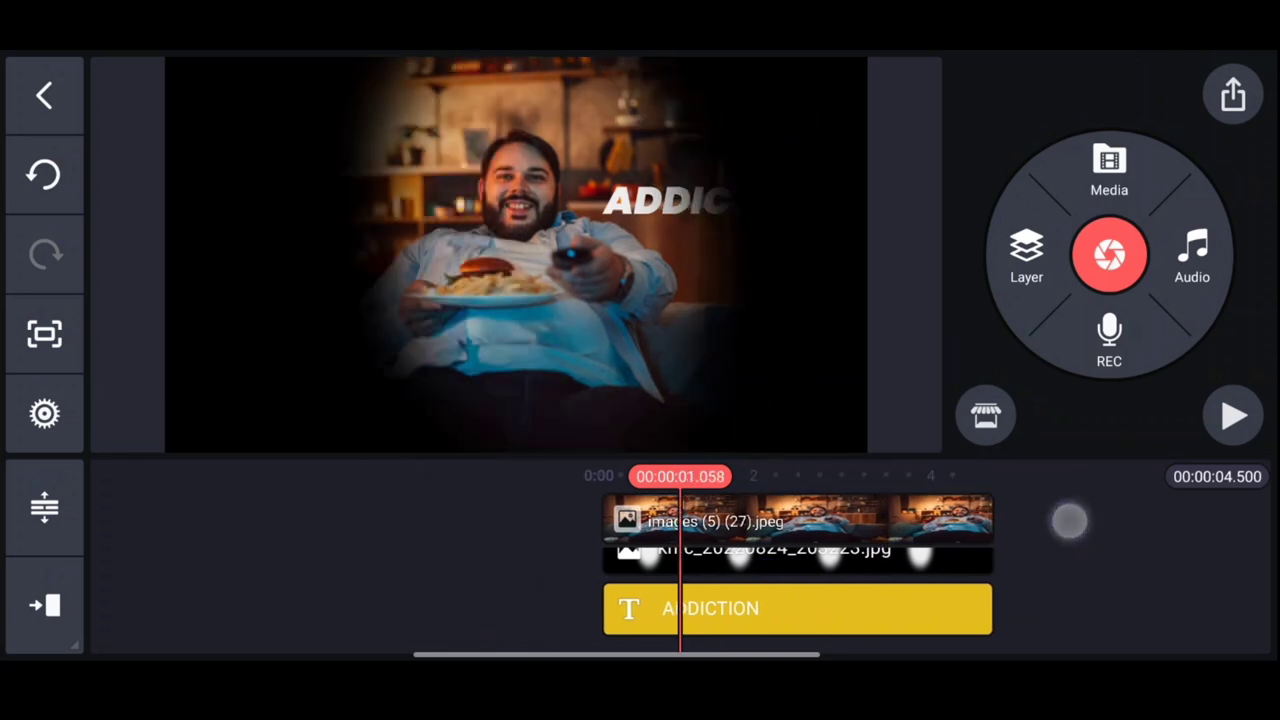
click(1234, 414)
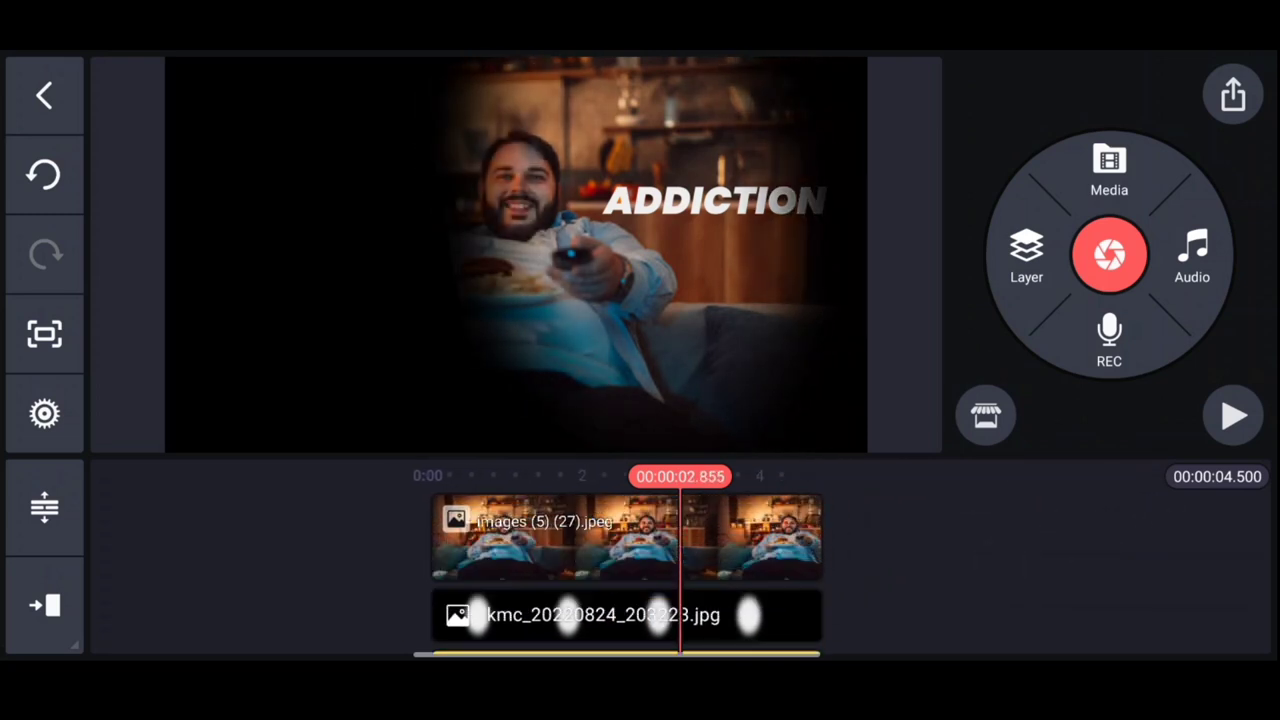
Split the couch photo clip in two at the playhead via Trim/Split.
click(624, 538)
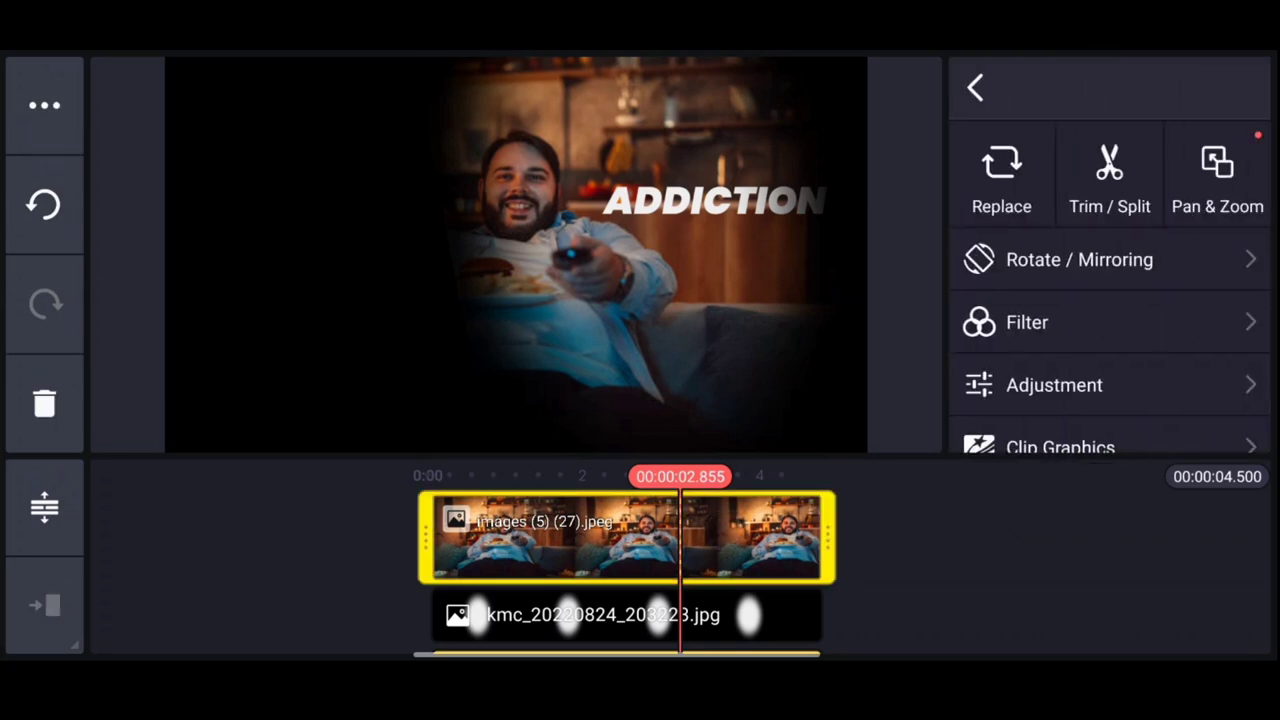
click(1108, 176)
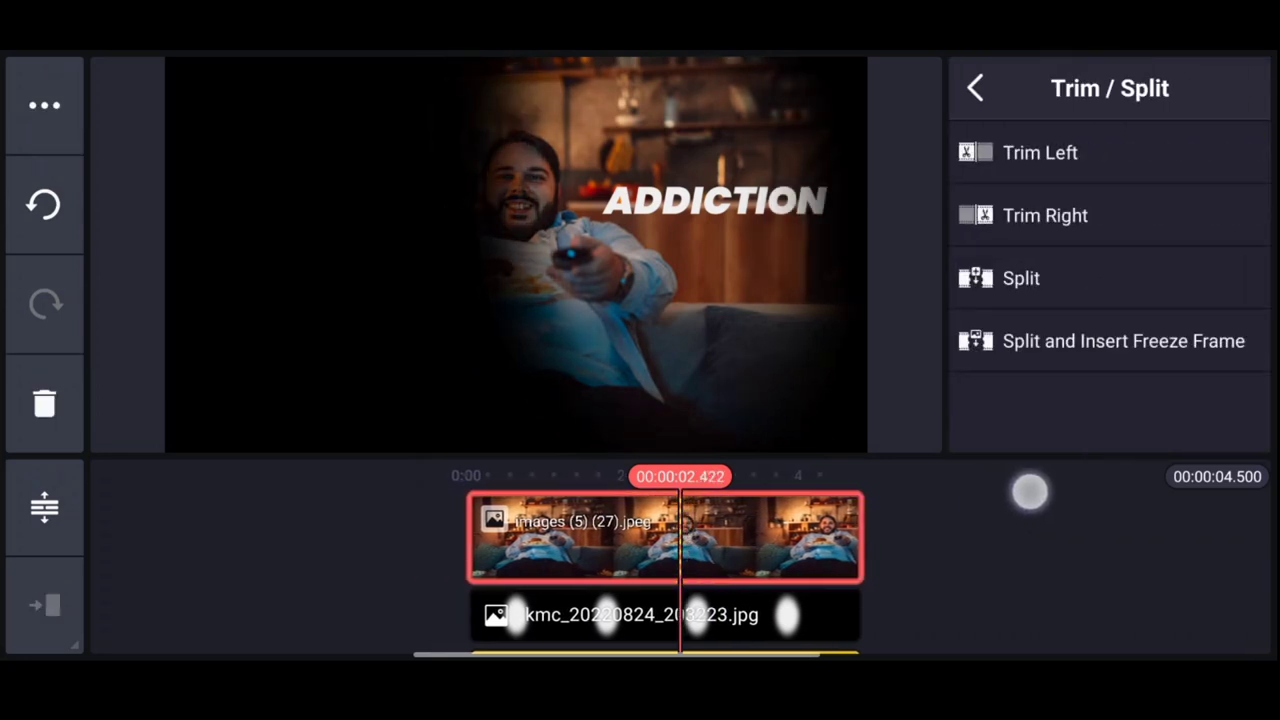
click(1020, 278)
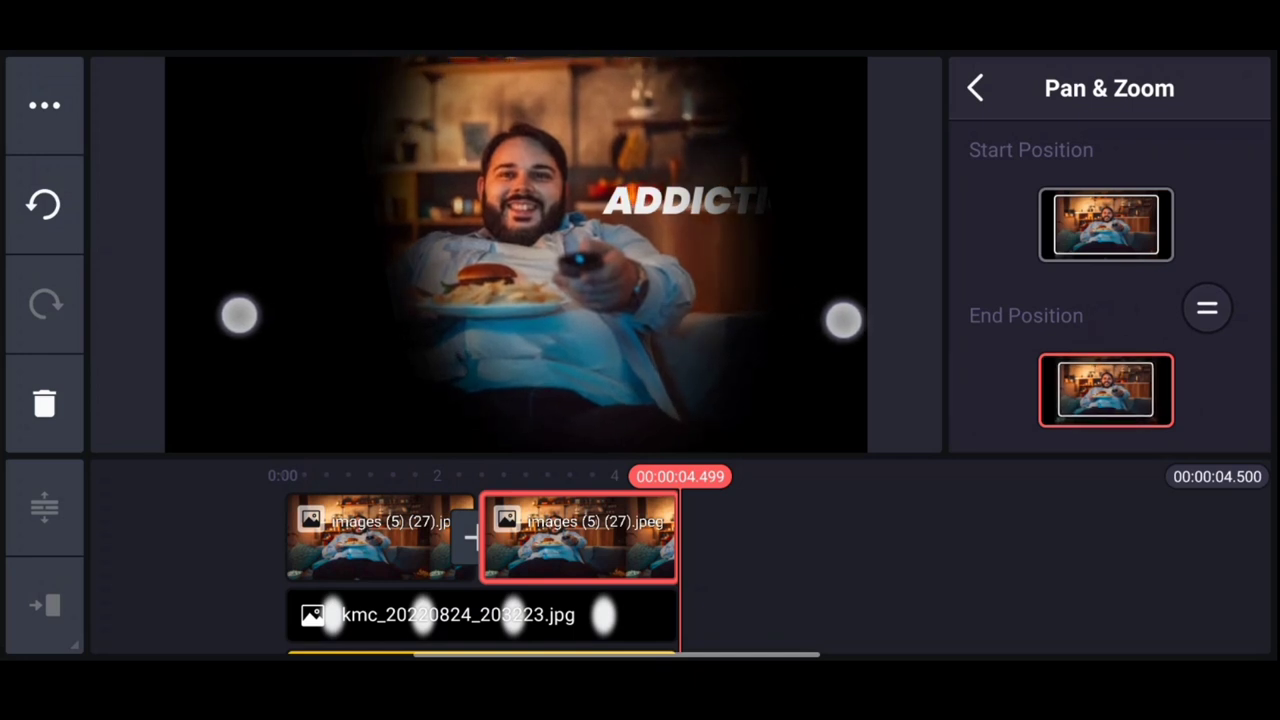
Set the Pan & Zoom end framing on the second clip and play back the edit.
click(976, 88)
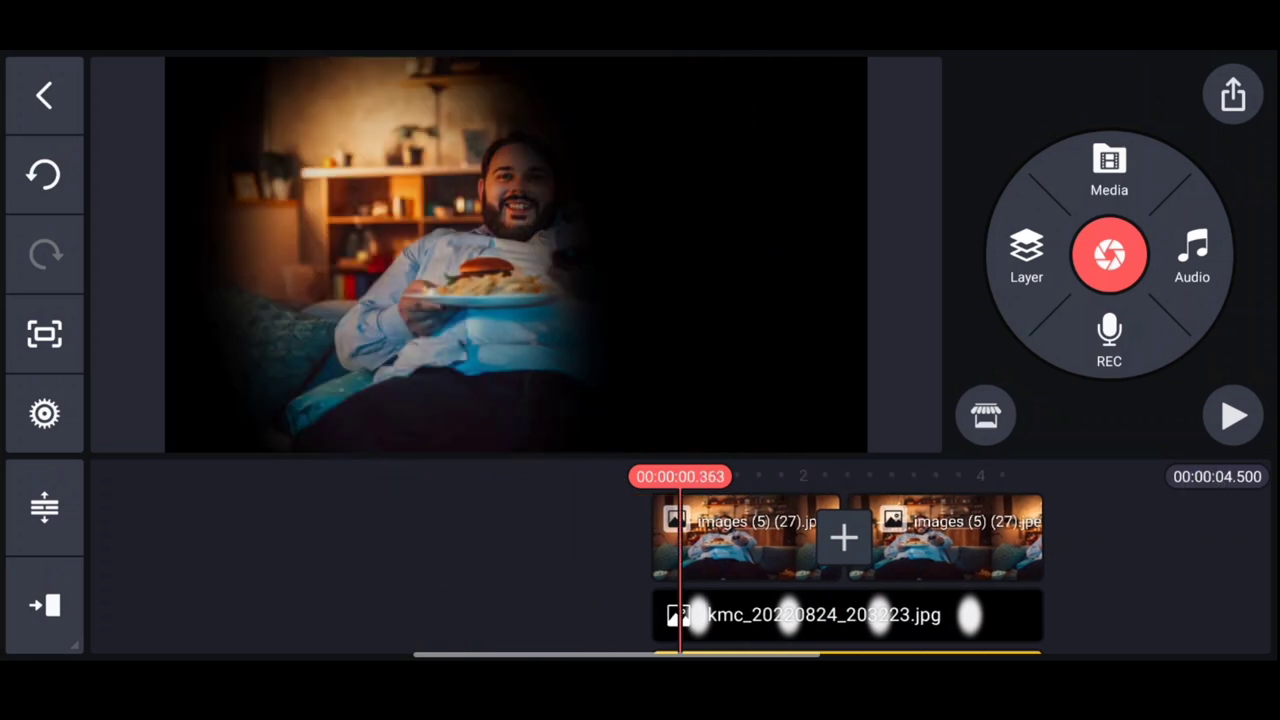
click(1232, 416)
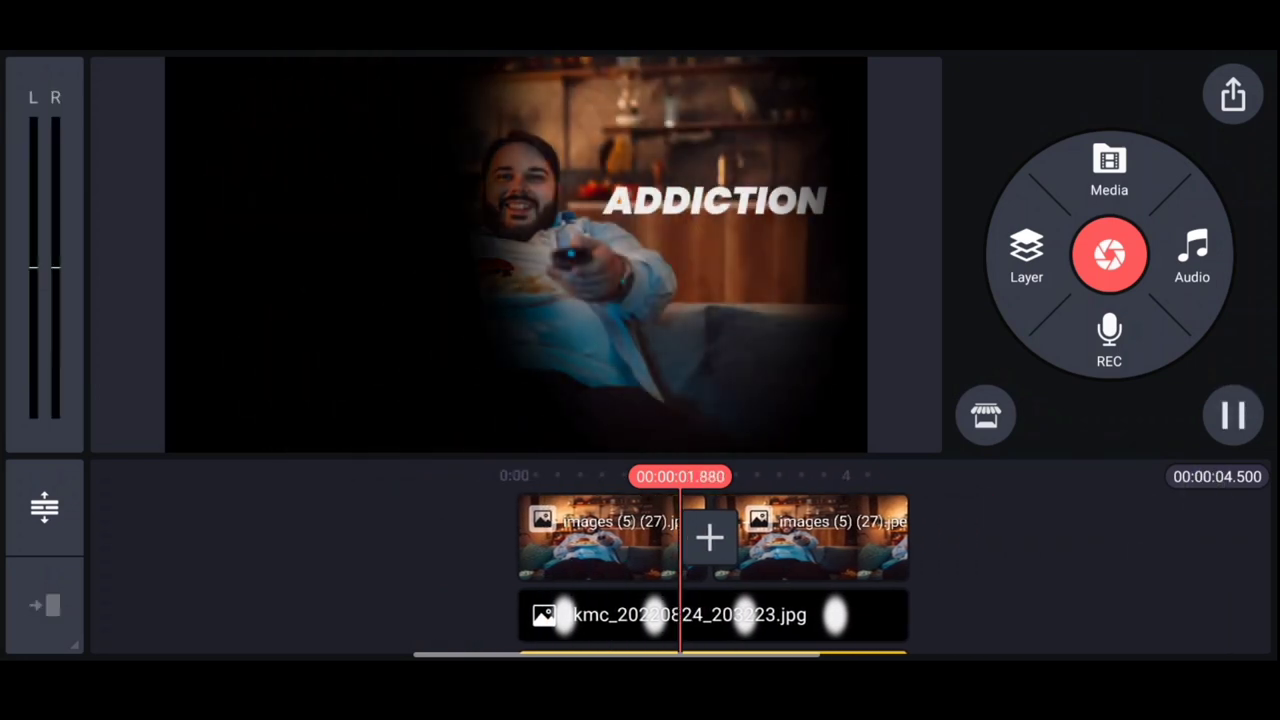